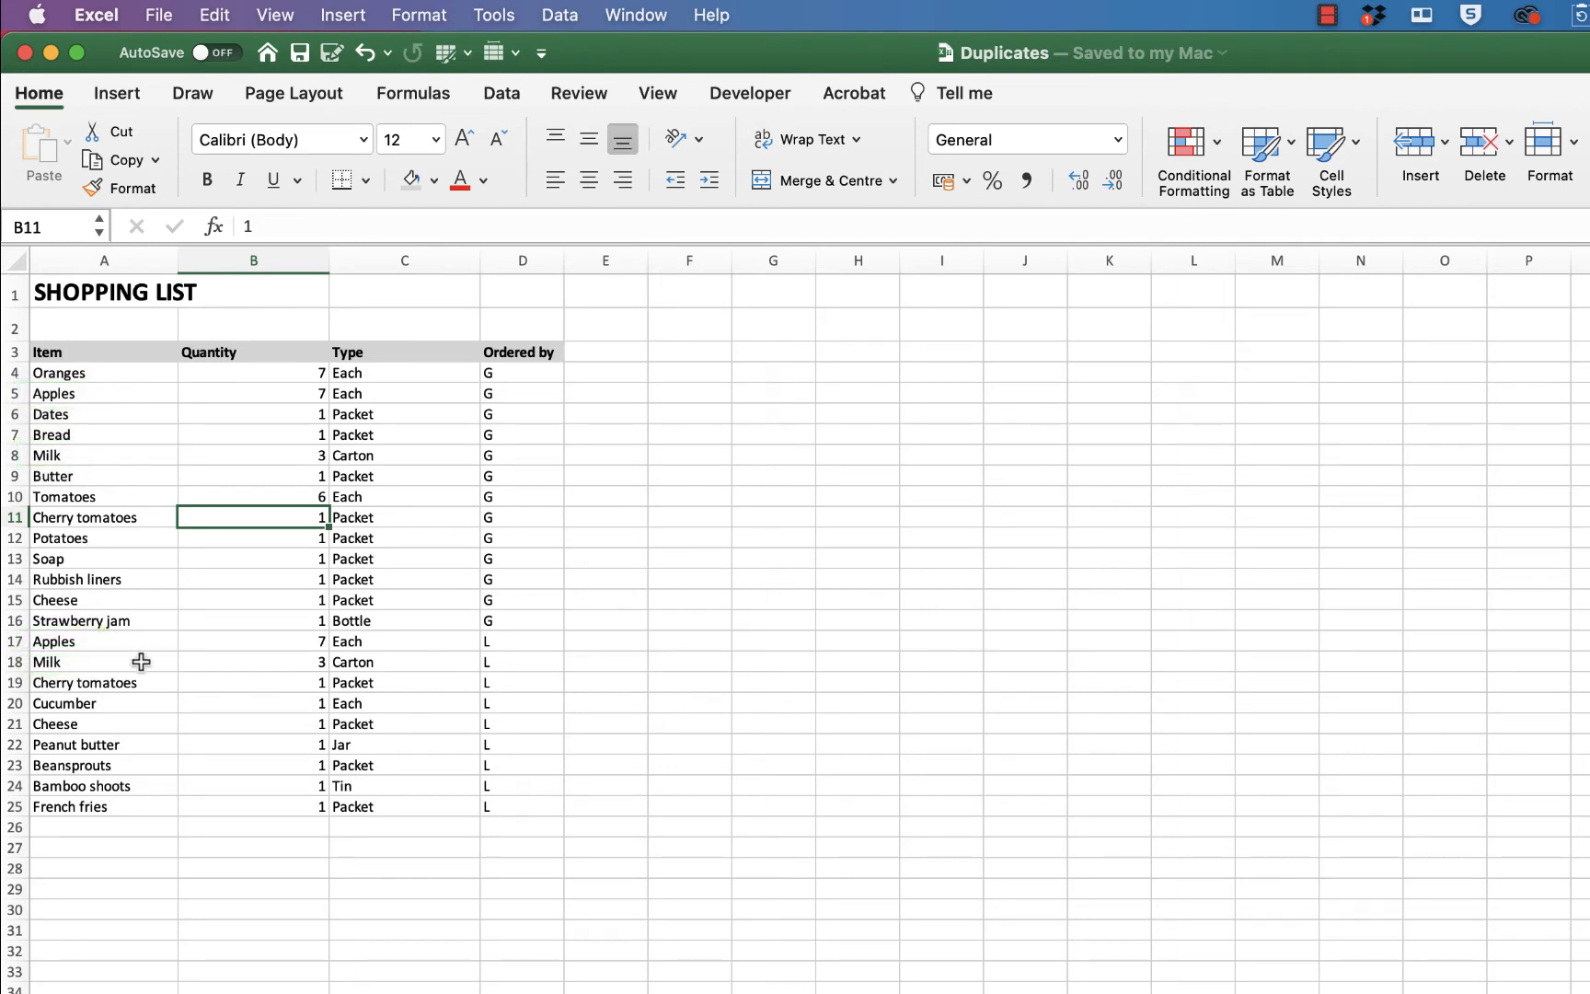
mouse_move(324, 633)
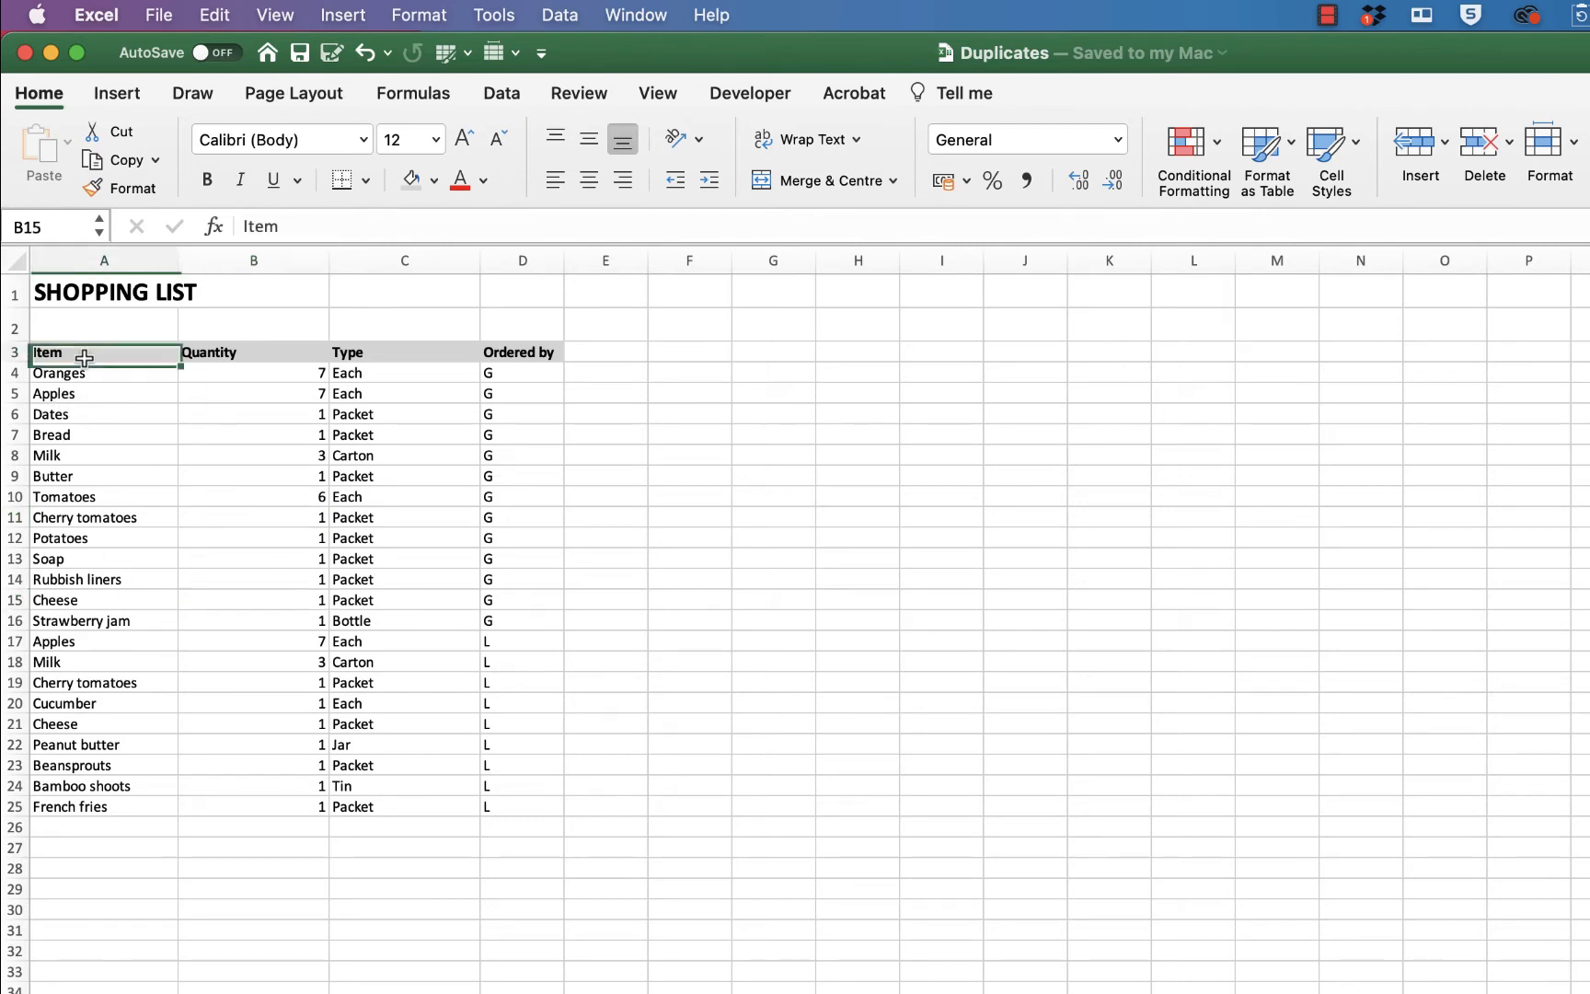
- Select the shopping list A3:D25, deselect it, and show the Data ribbon tools
drag(46, 352, 521, 806)
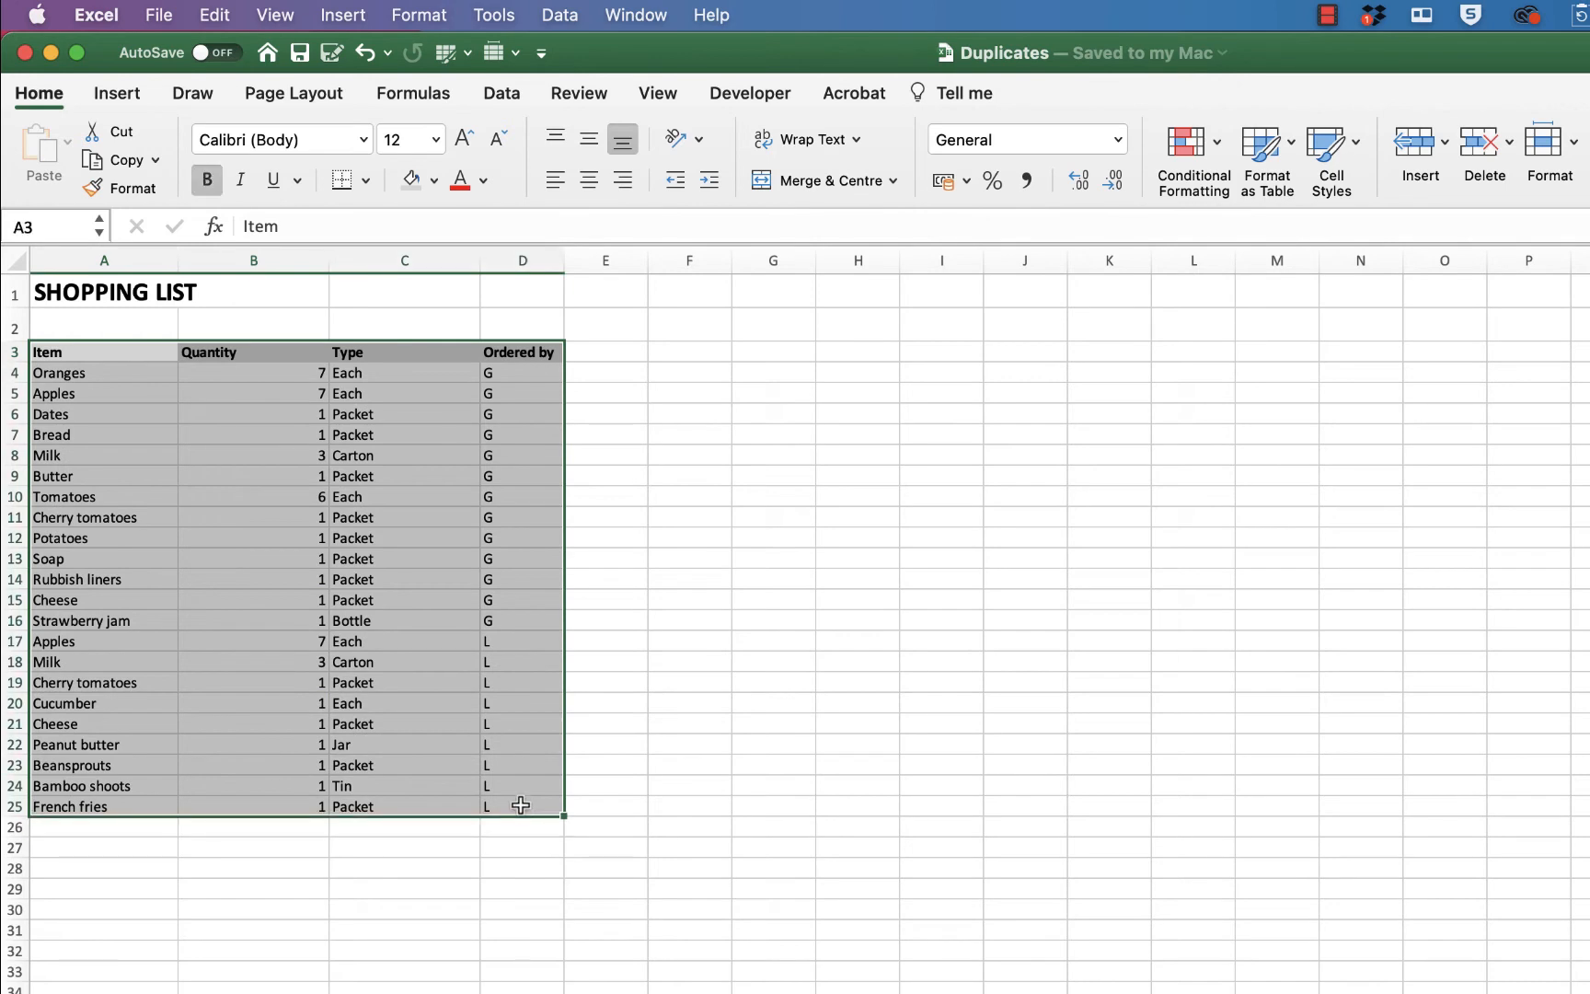
click(252, 538)
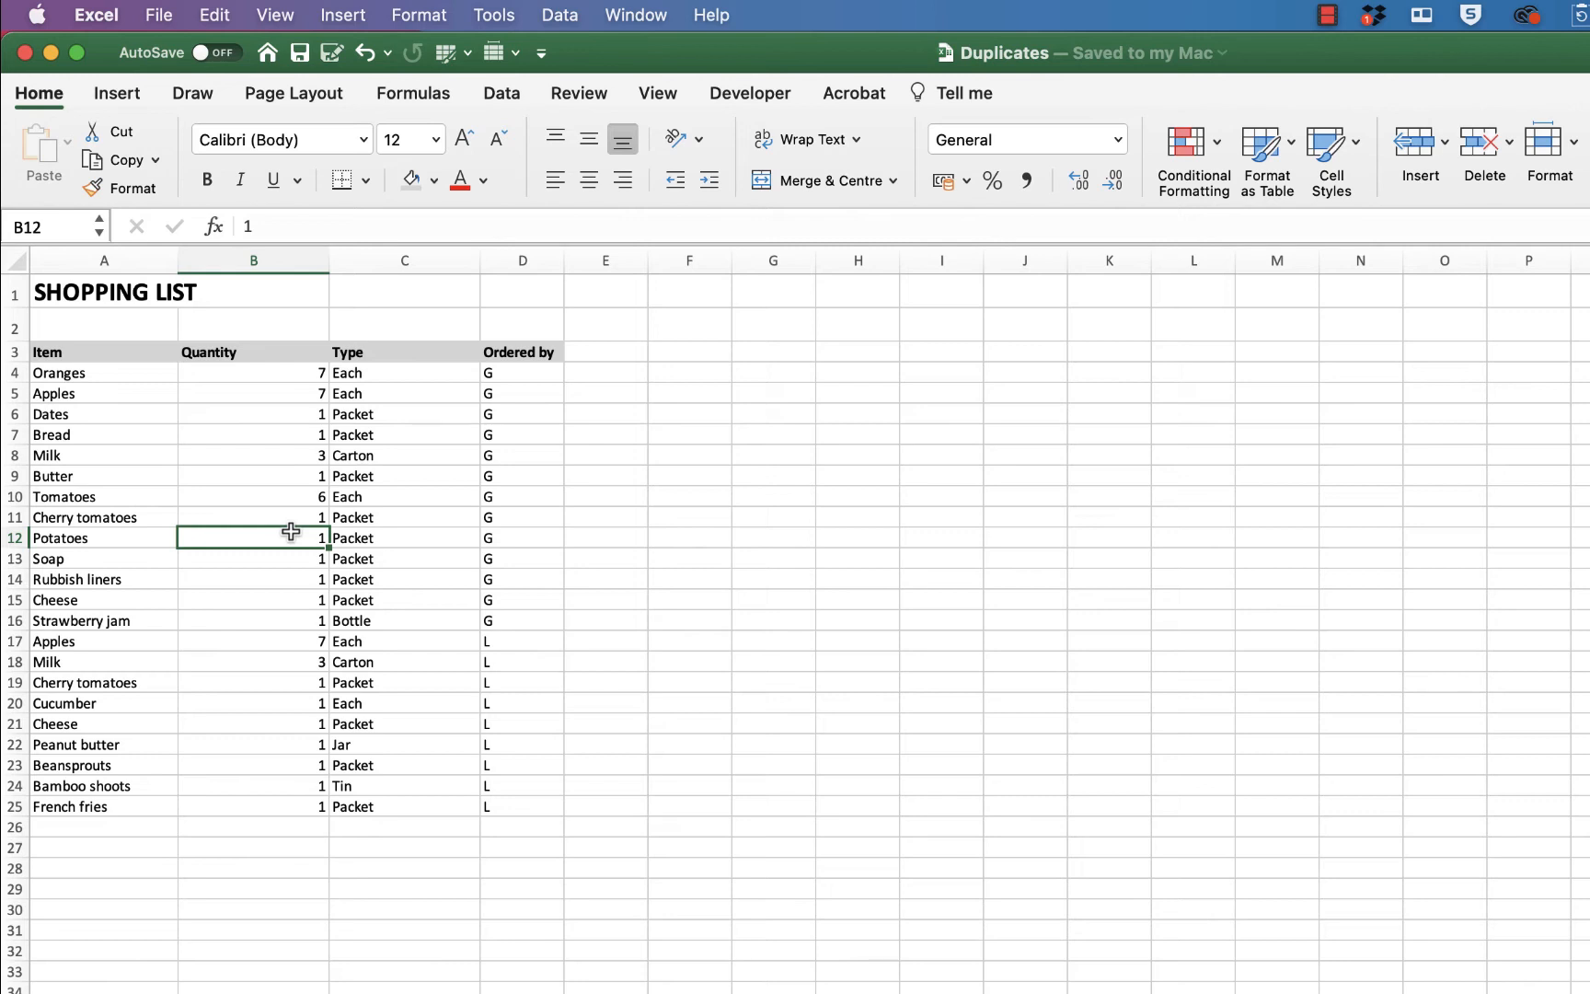
mouse_move(512, 31)
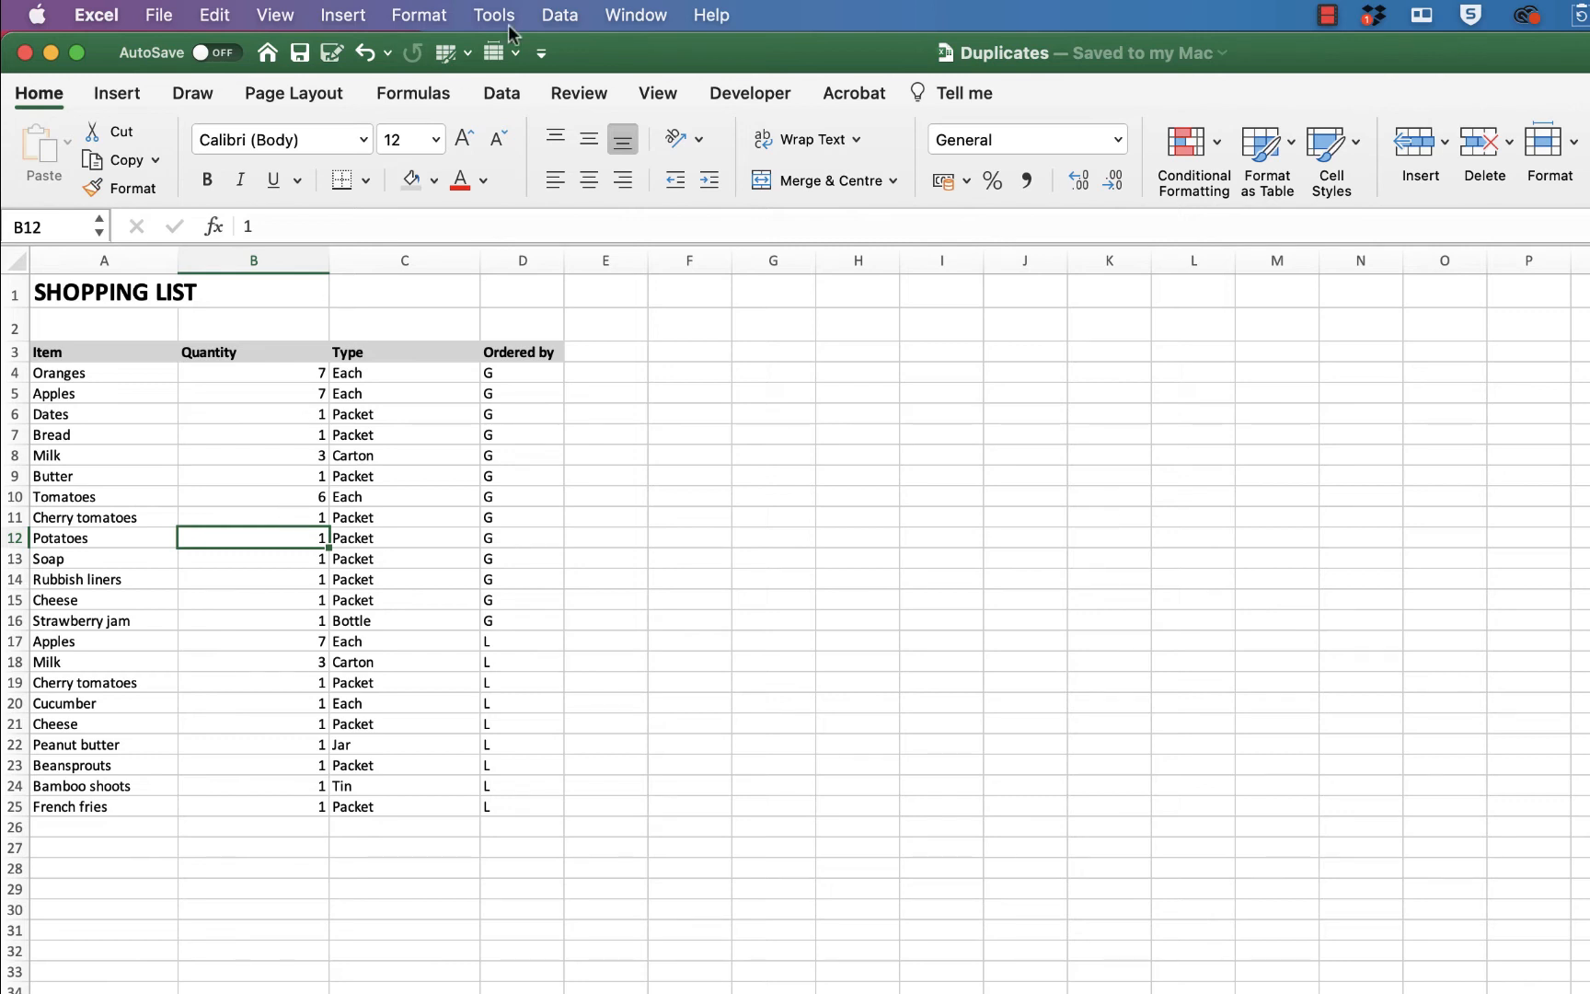
click(501, 92)
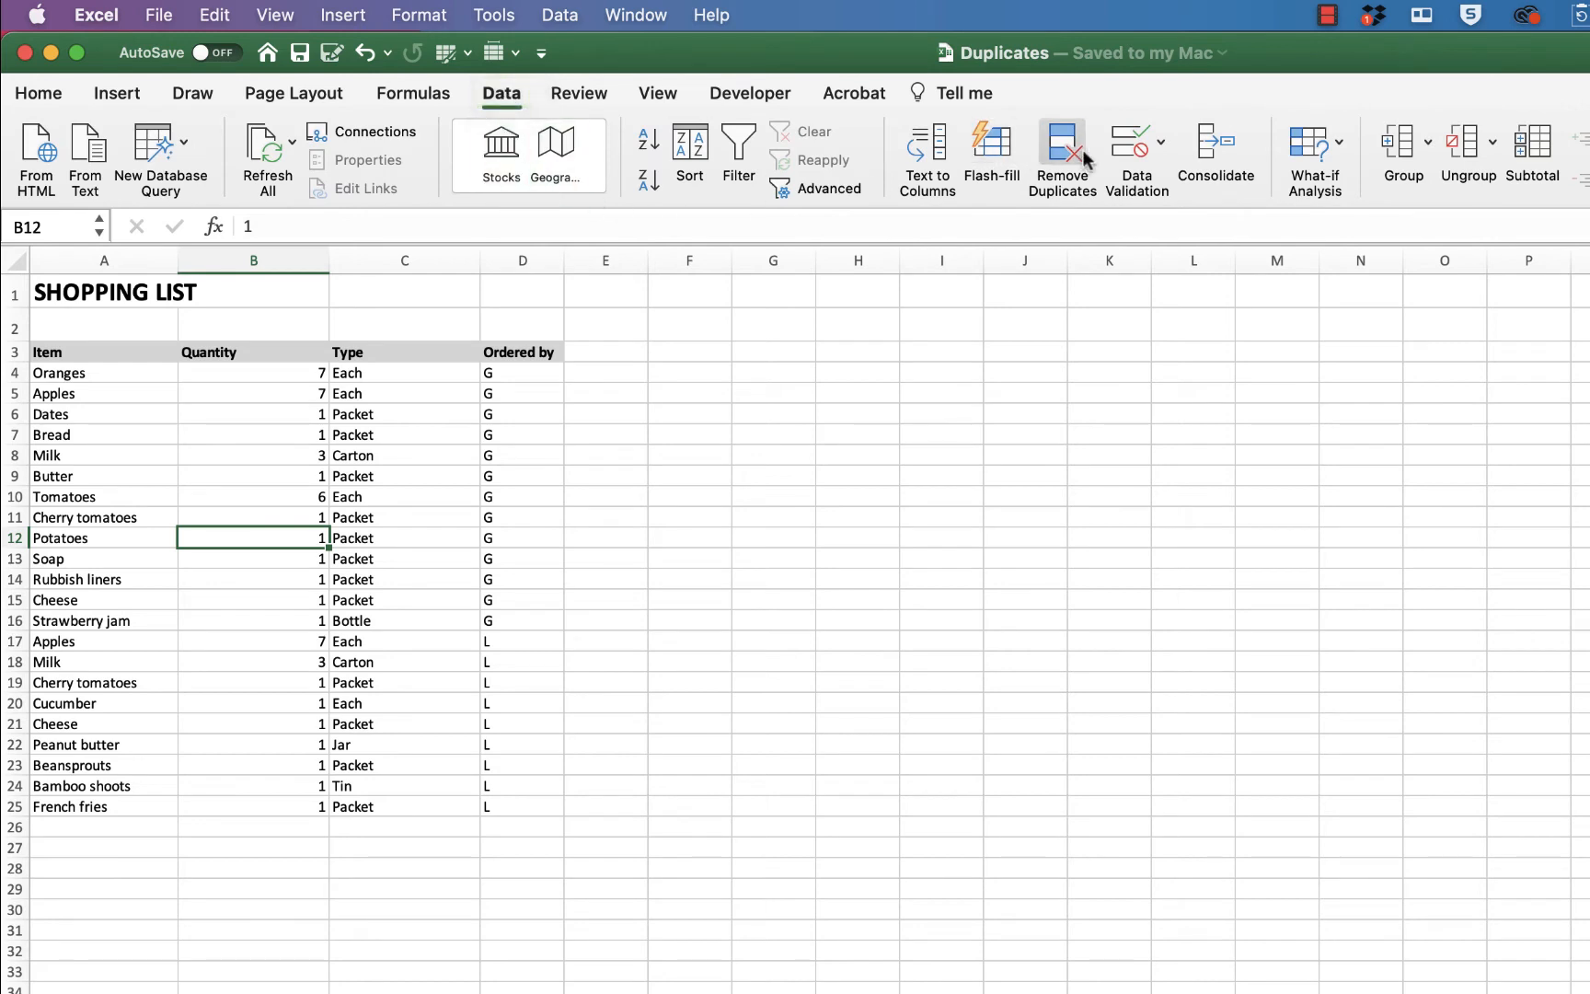
mouse_move(1060, 156)
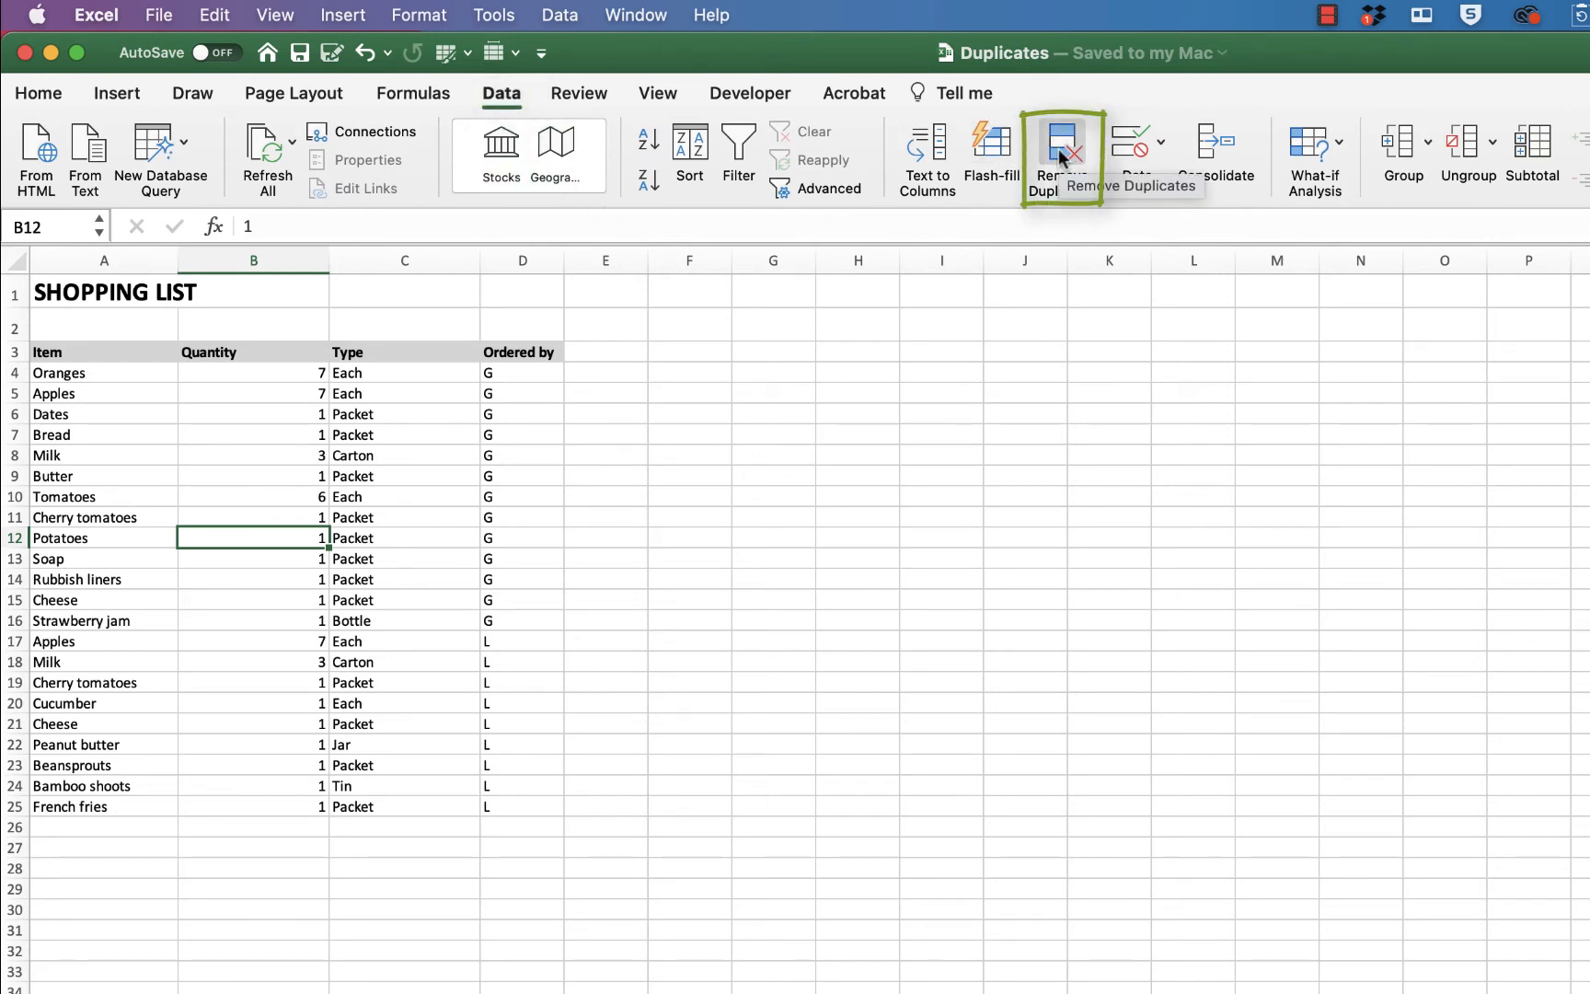
- Start Remove Duplicates on the list with 'My list has headers' toggled off and back on
click(1062, 156)
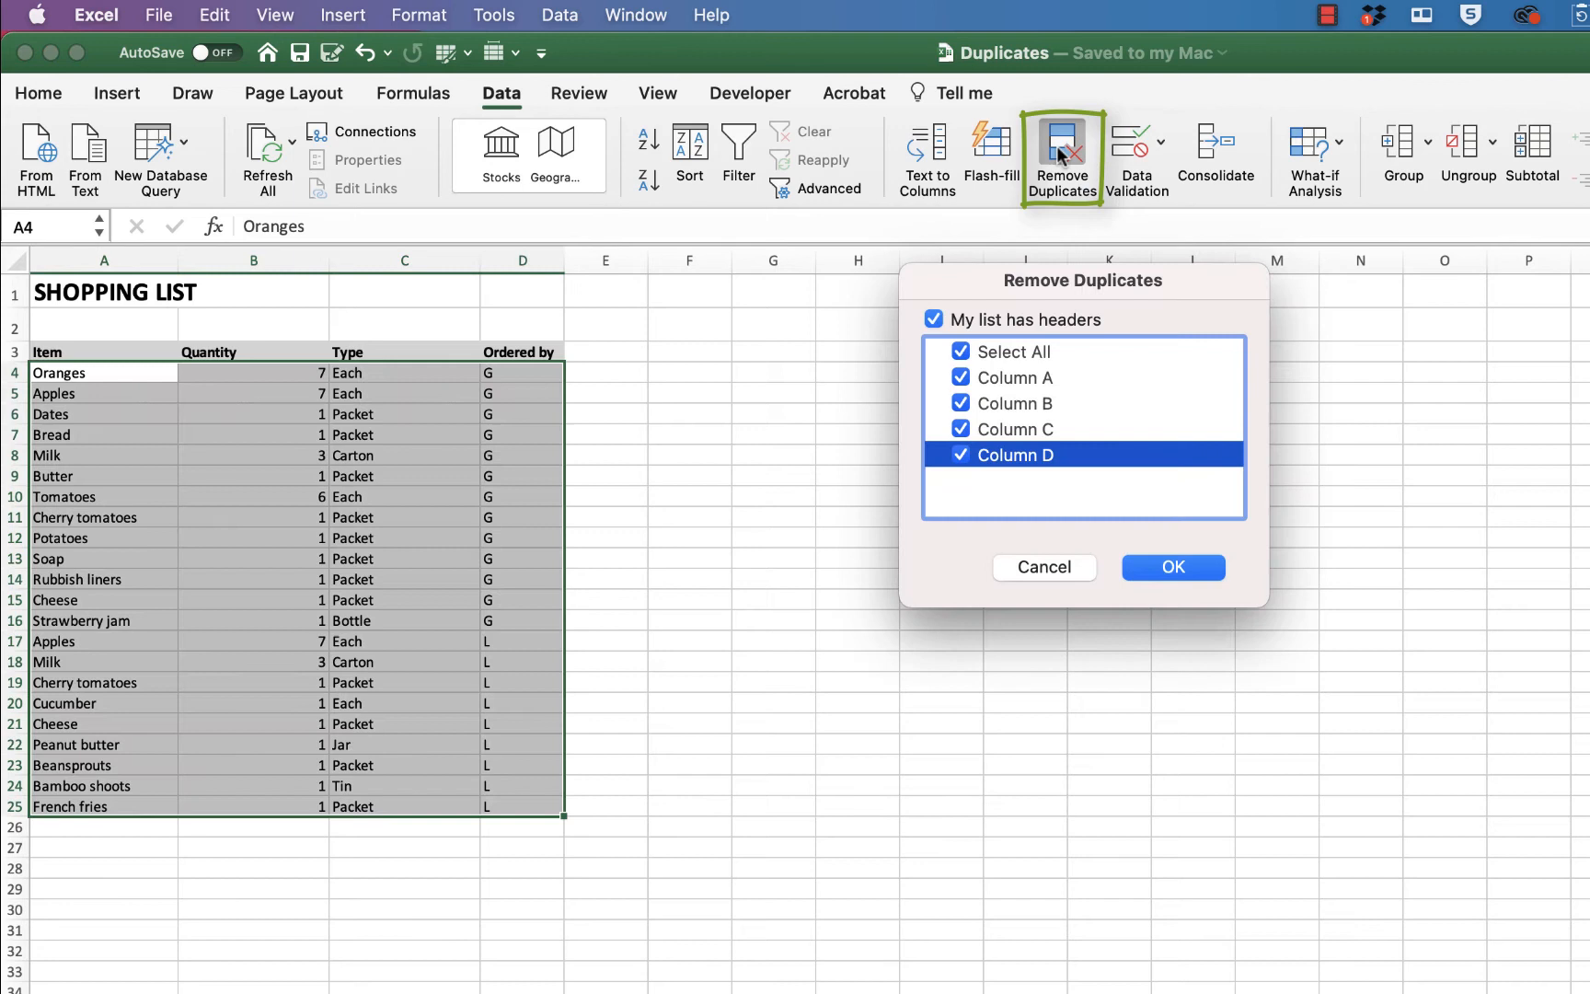
mouse_move(175, 360)
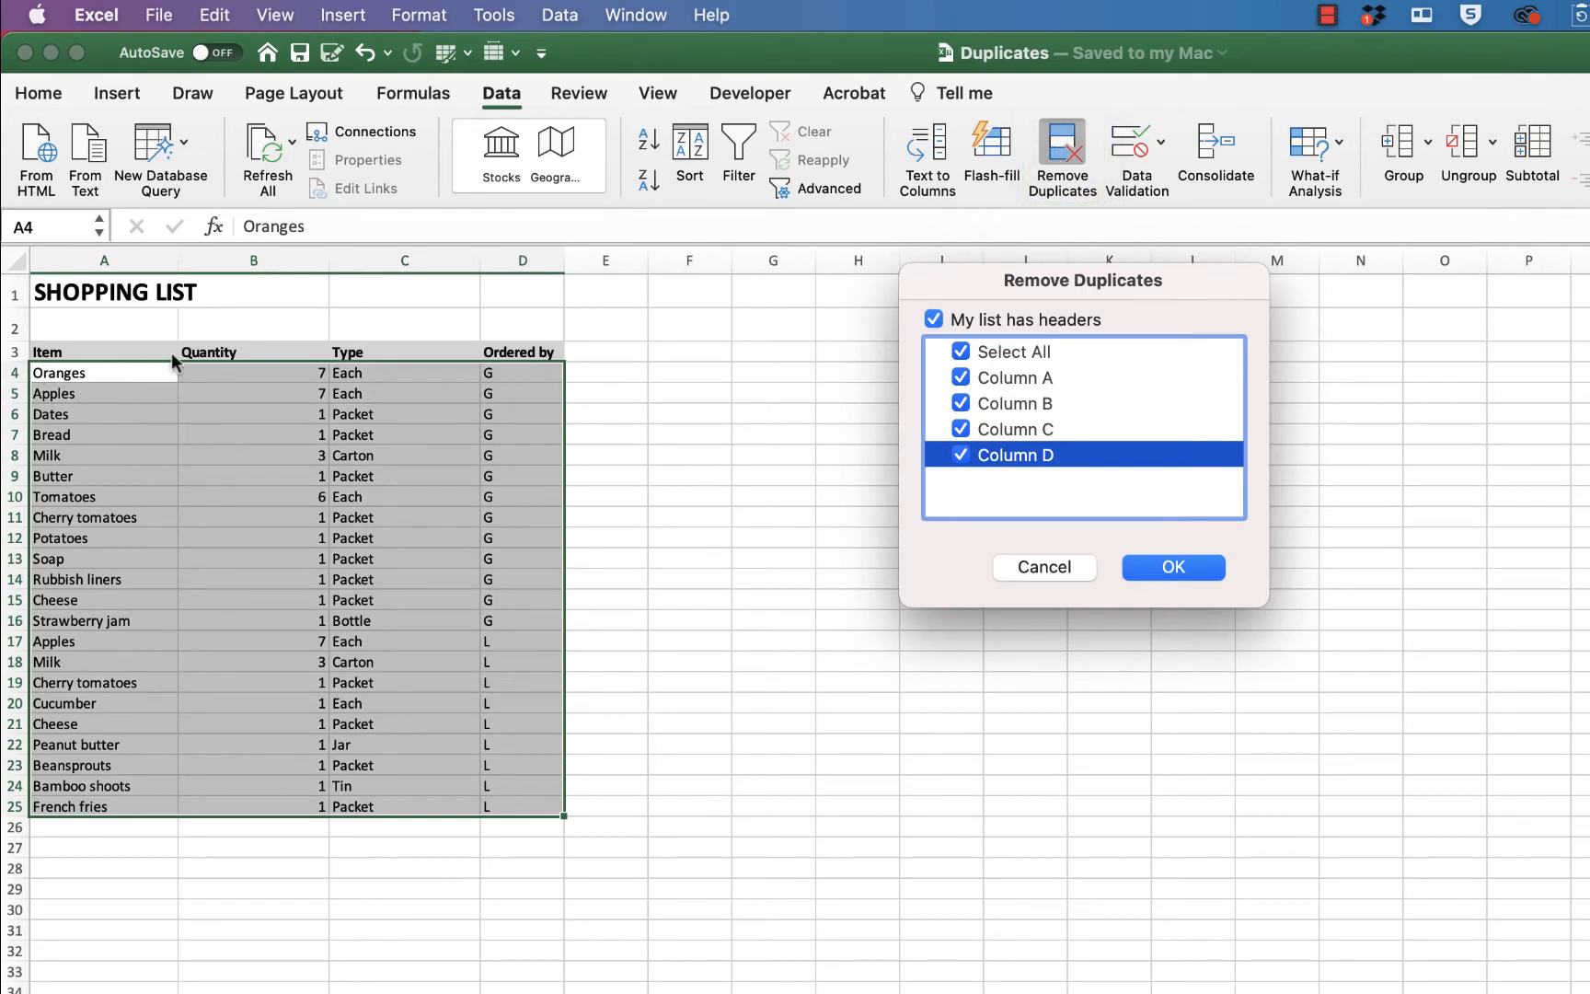
mouse_move(81, 443)
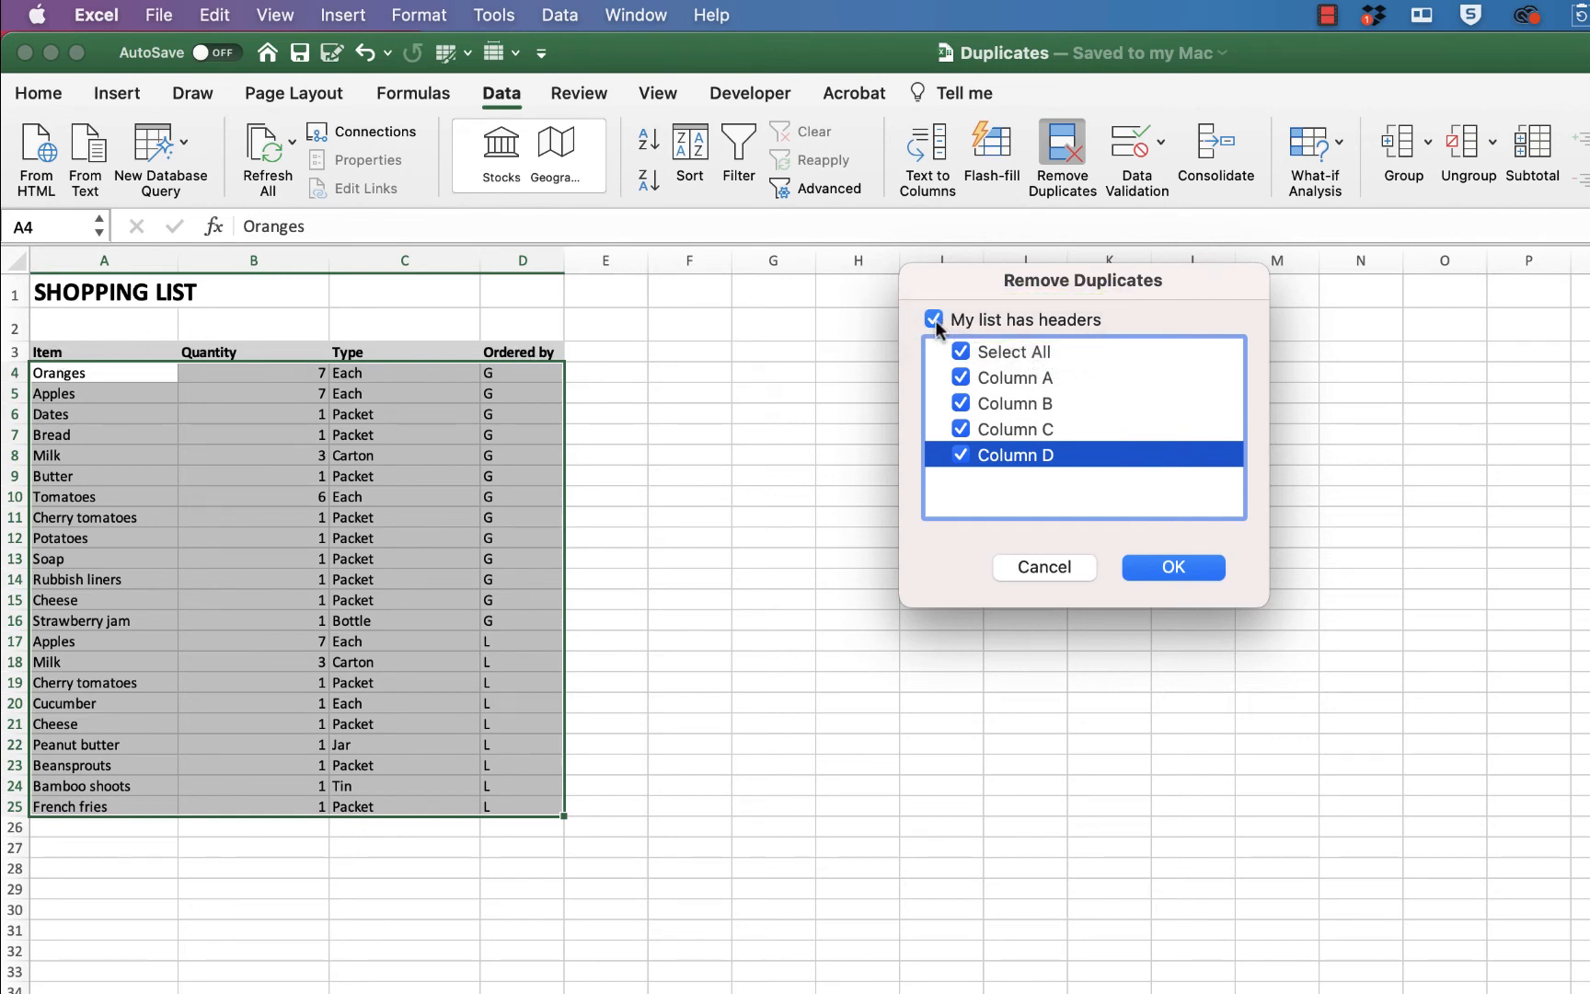
click(933, 320)
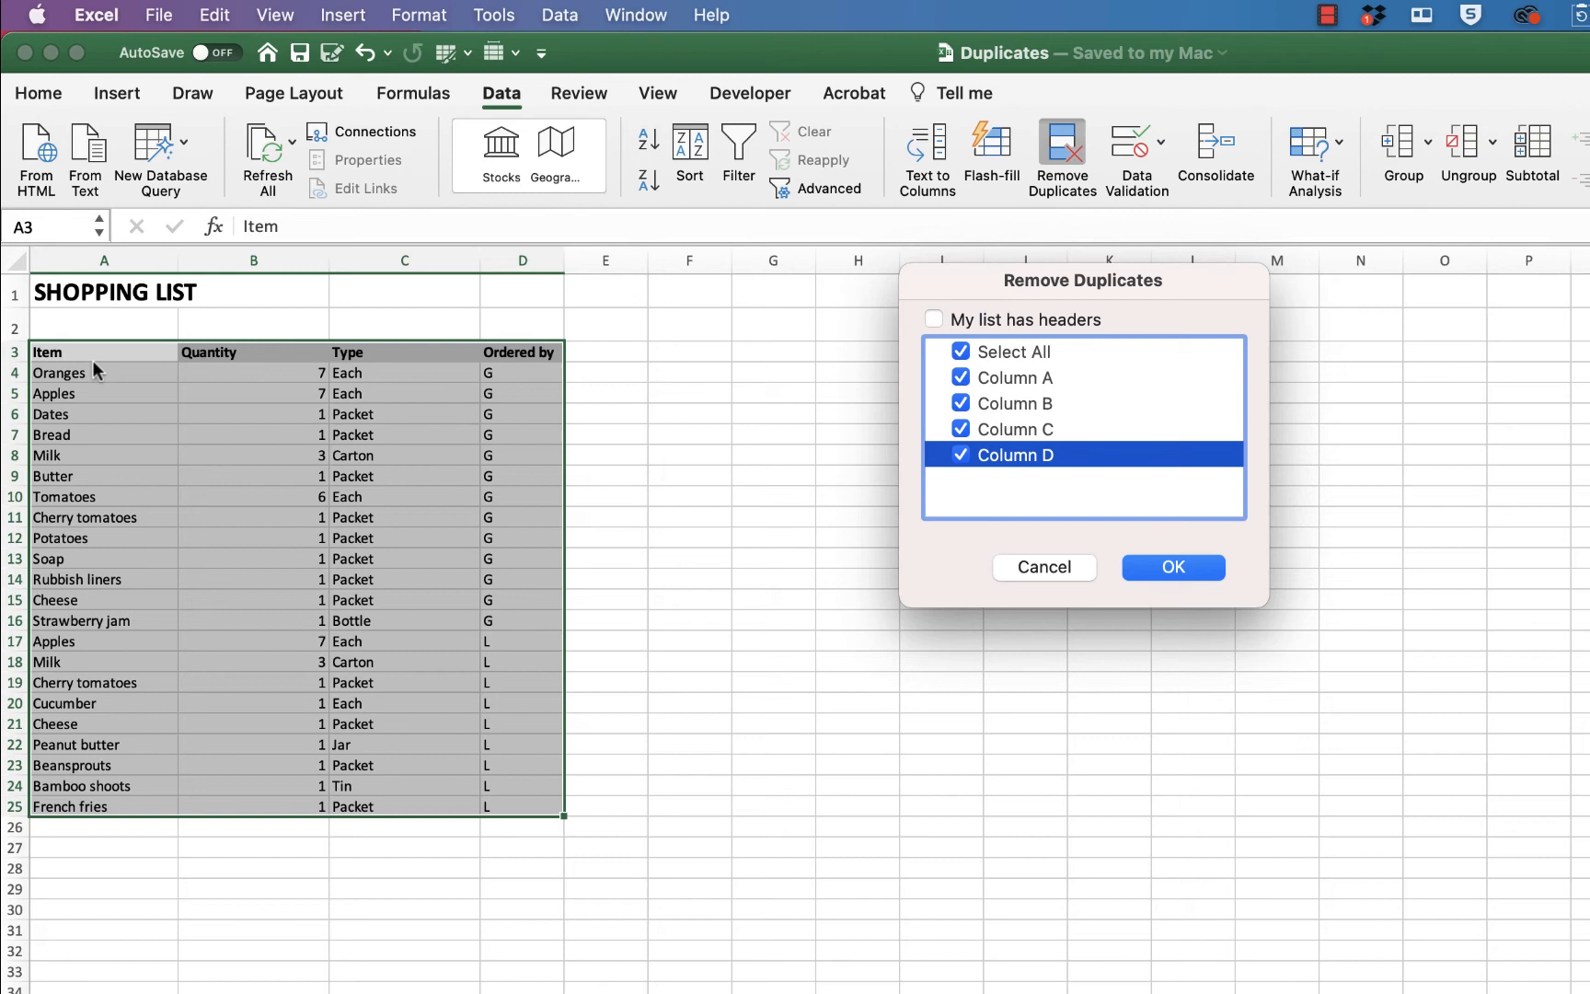
mouse_move(188, 364)
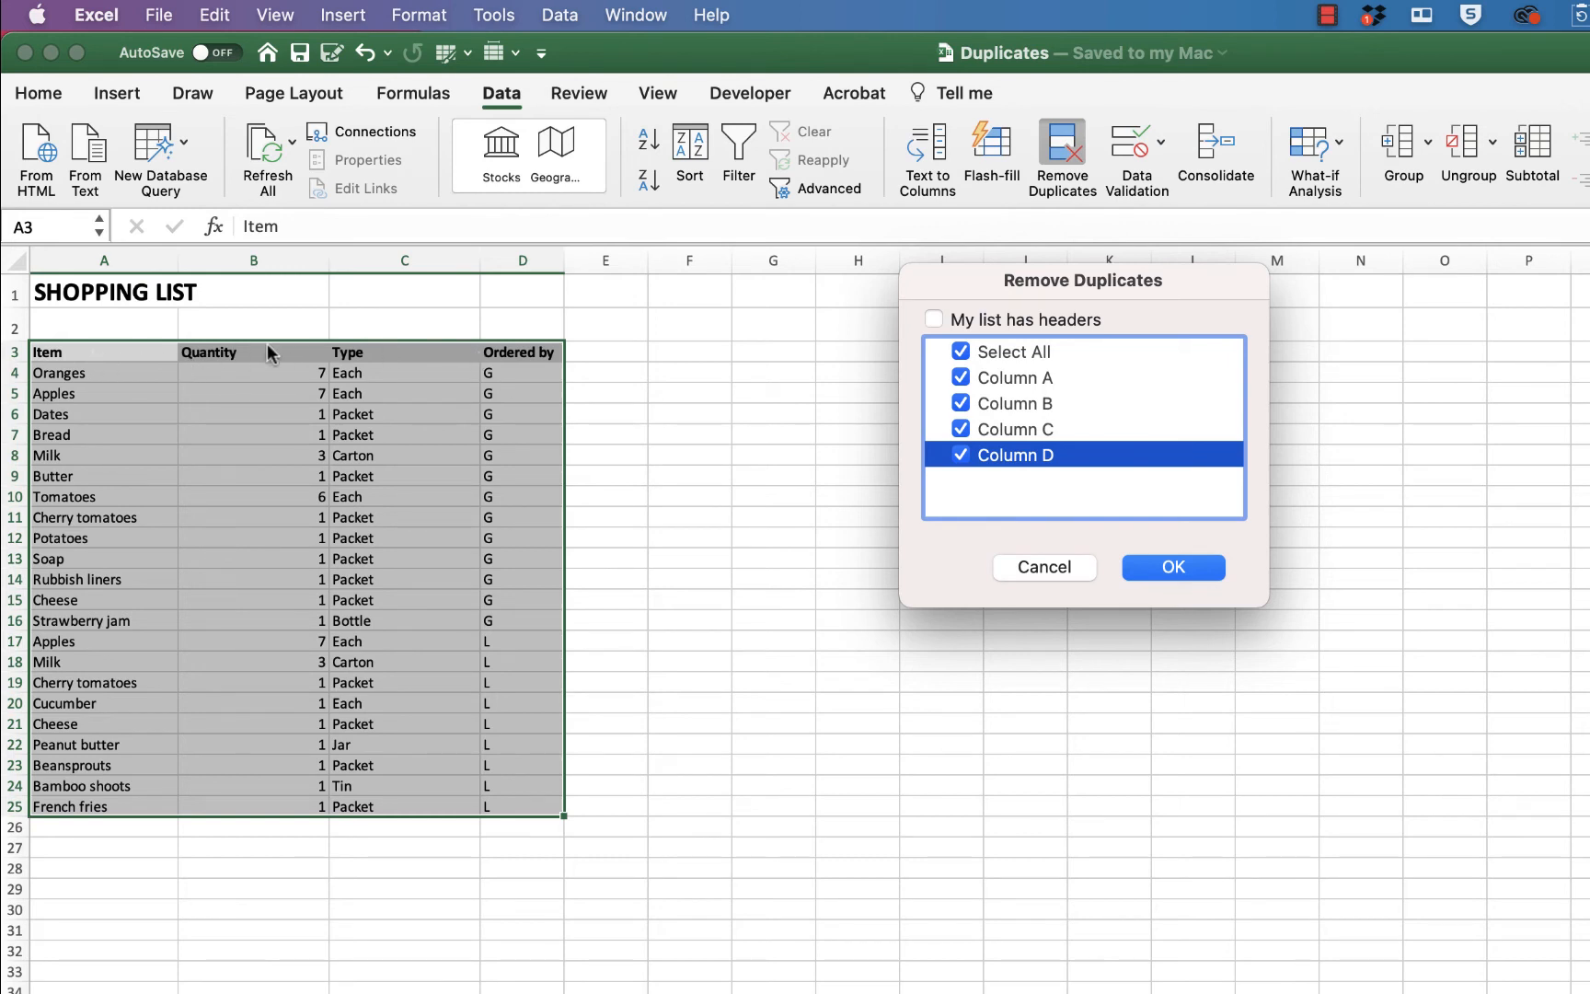
click(933, 321)
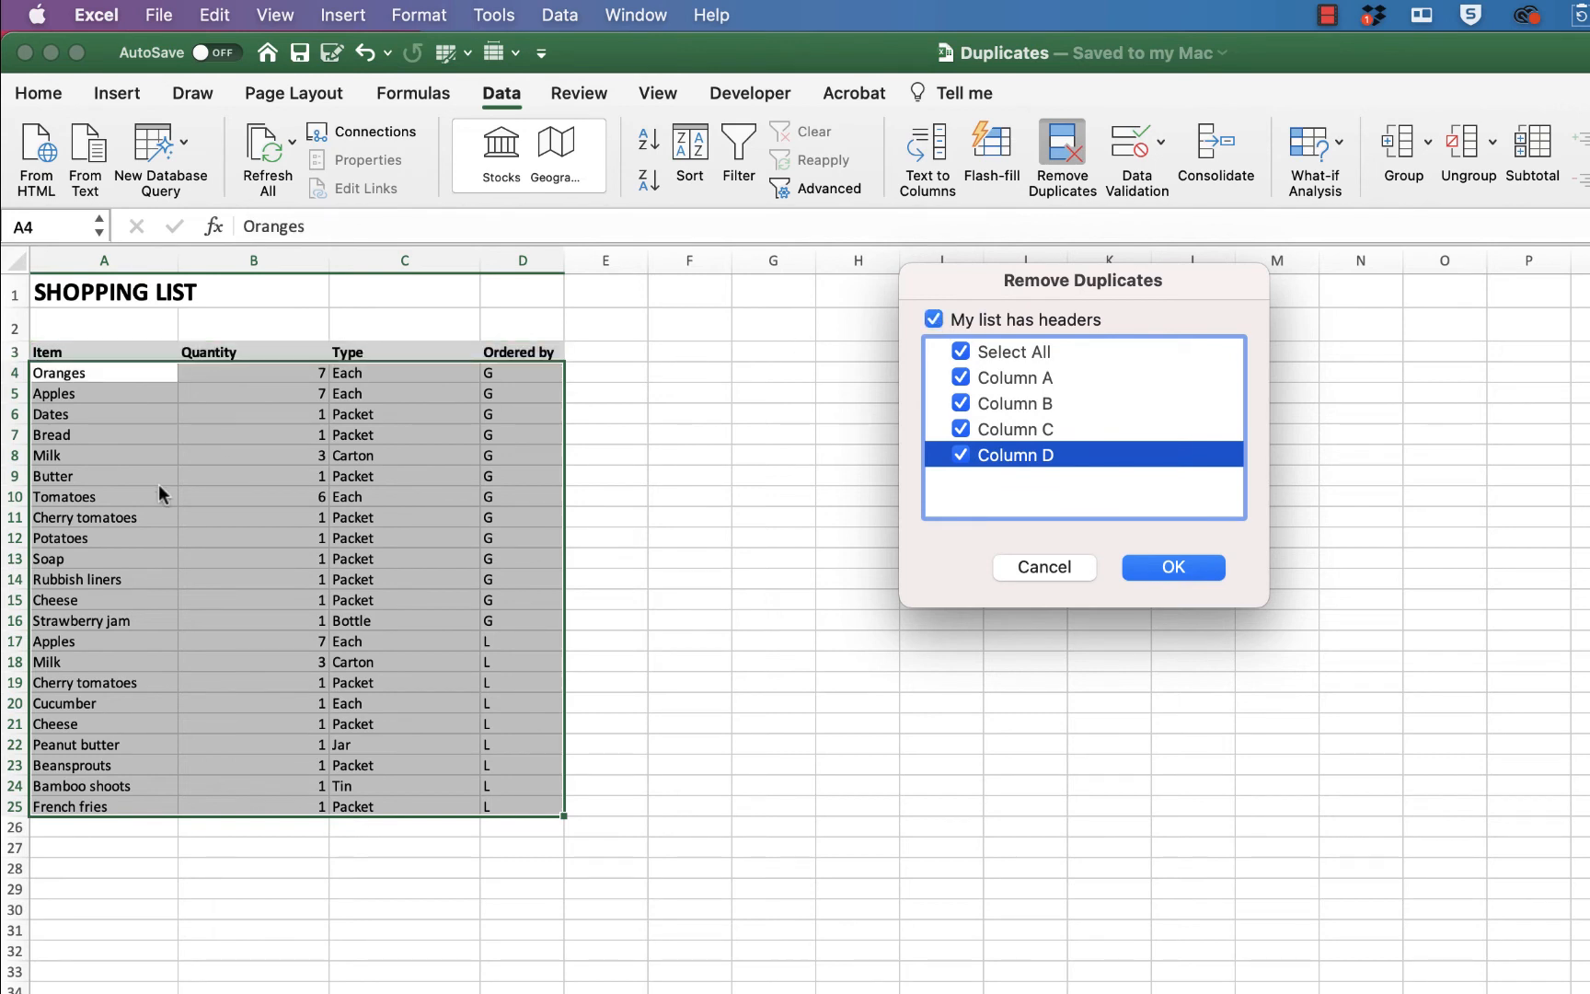
mouse_move(201, 788)
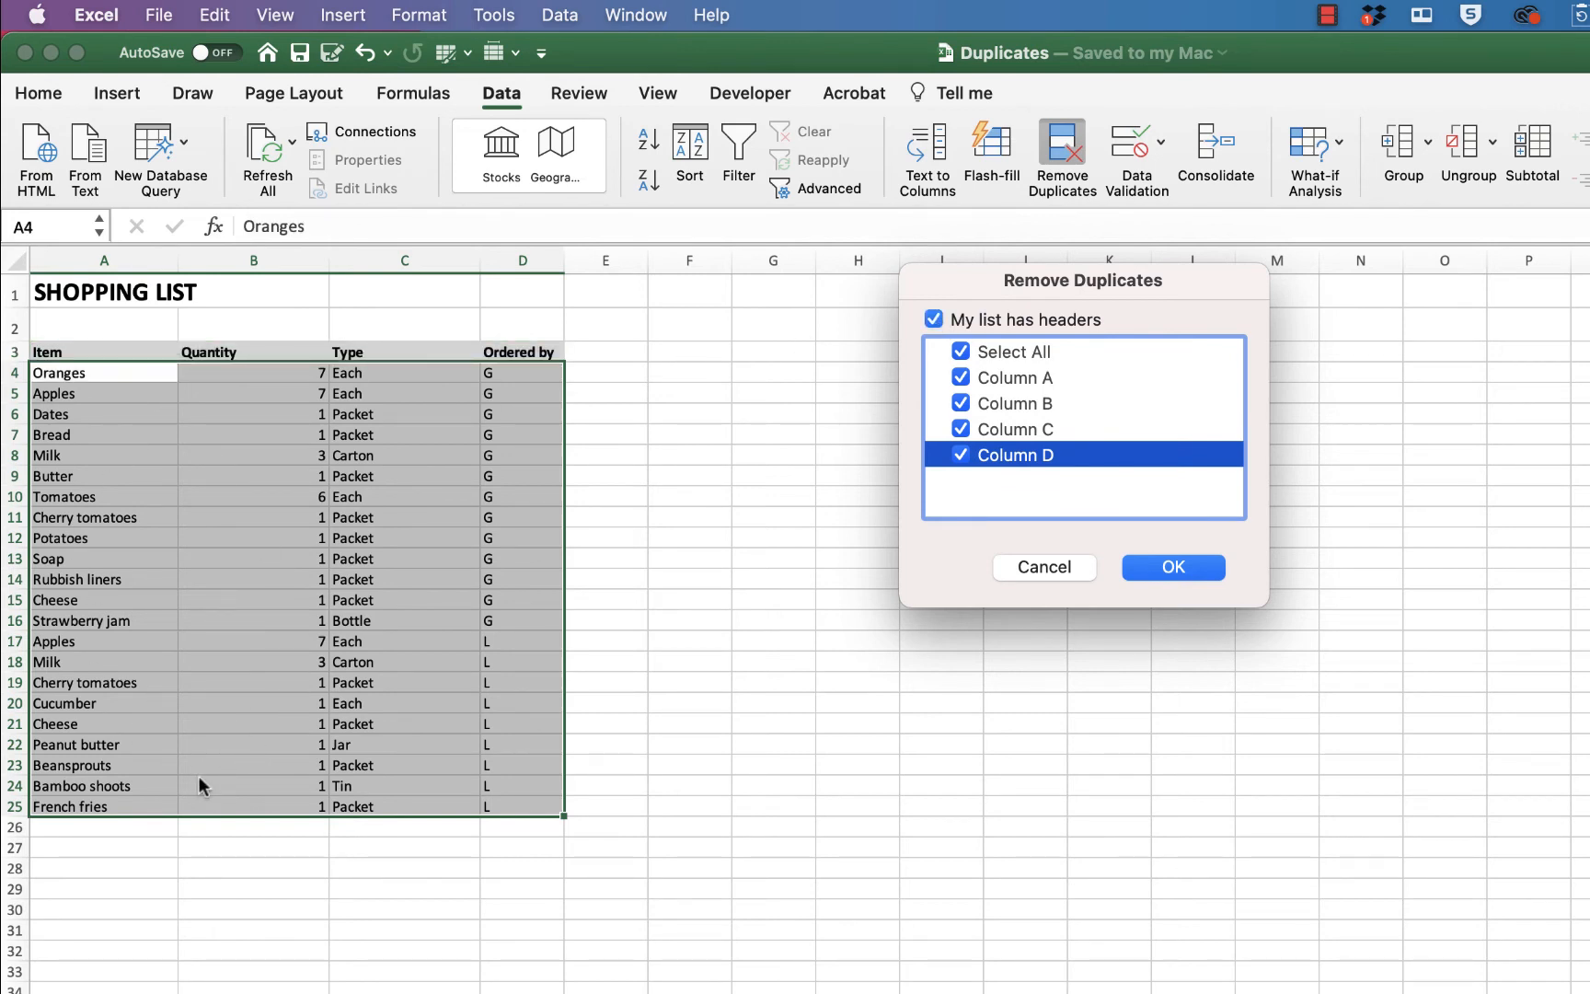
mouse_move(89, 370)
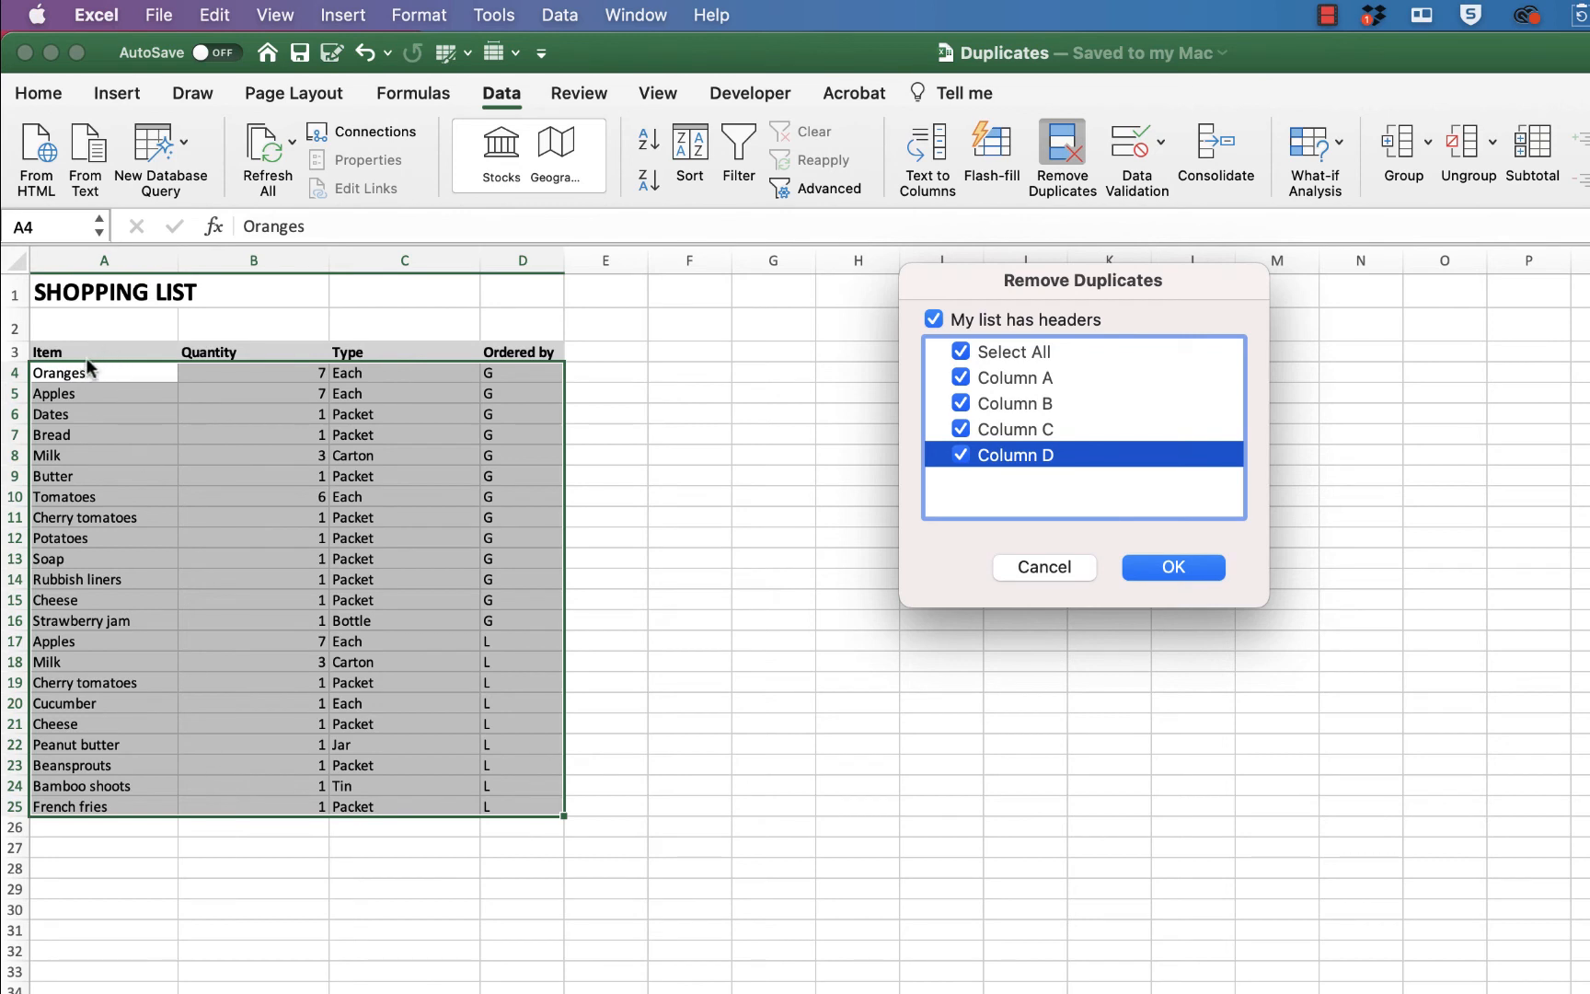
mouse_move(208, 372)
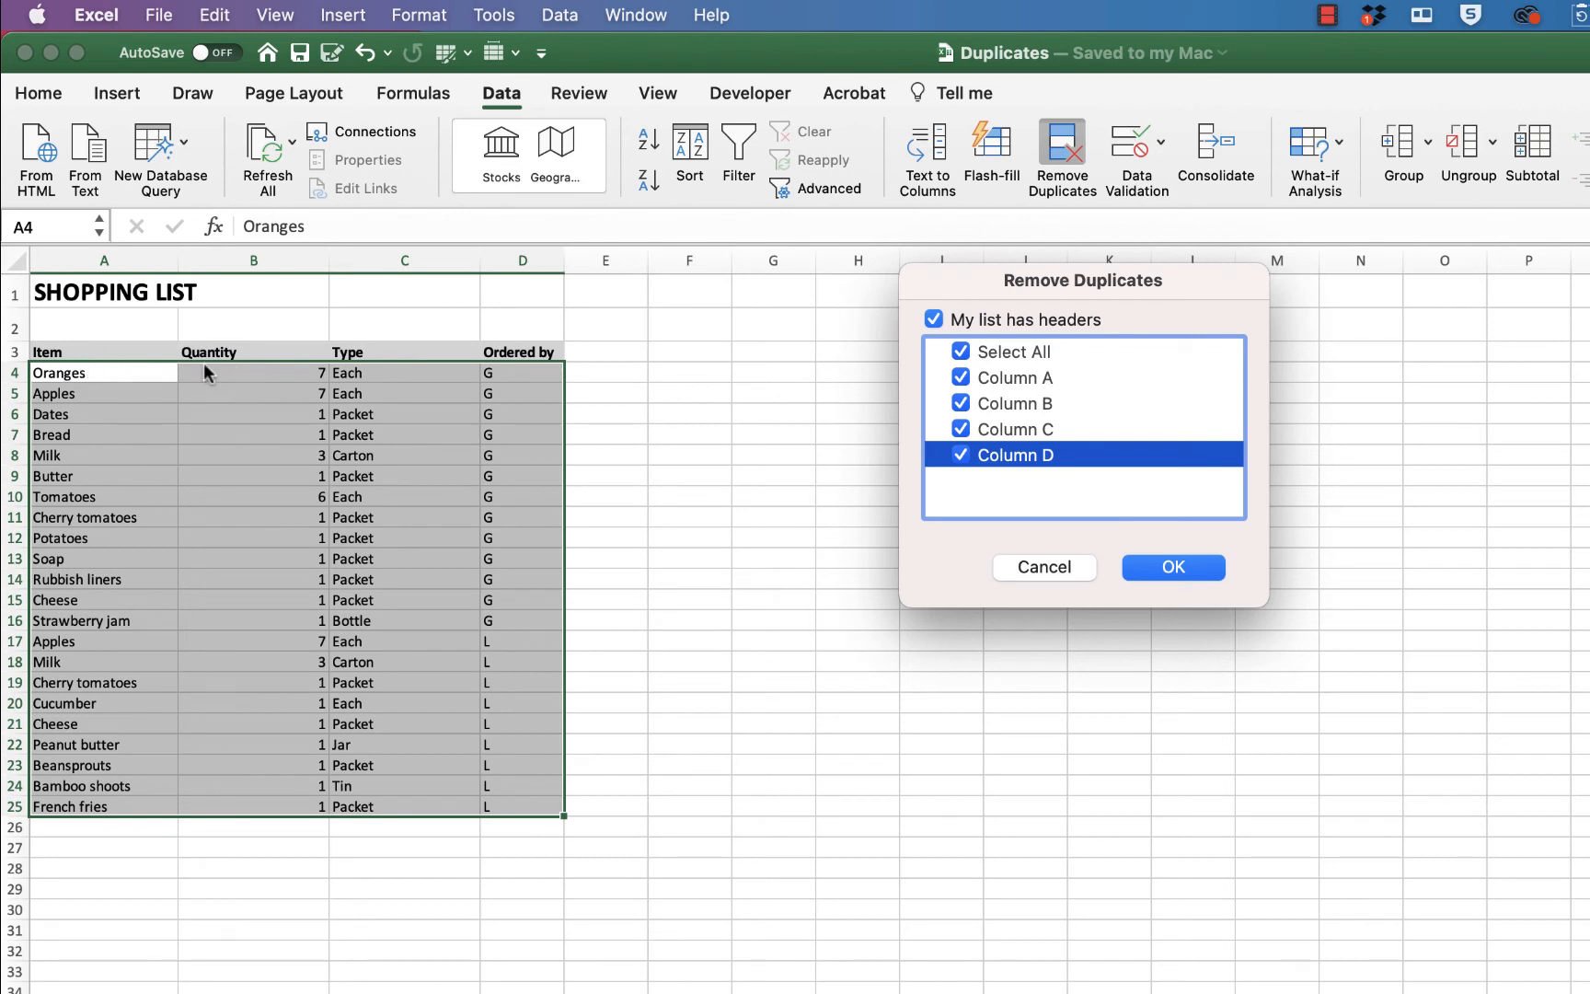
mouse_move(252, 569)
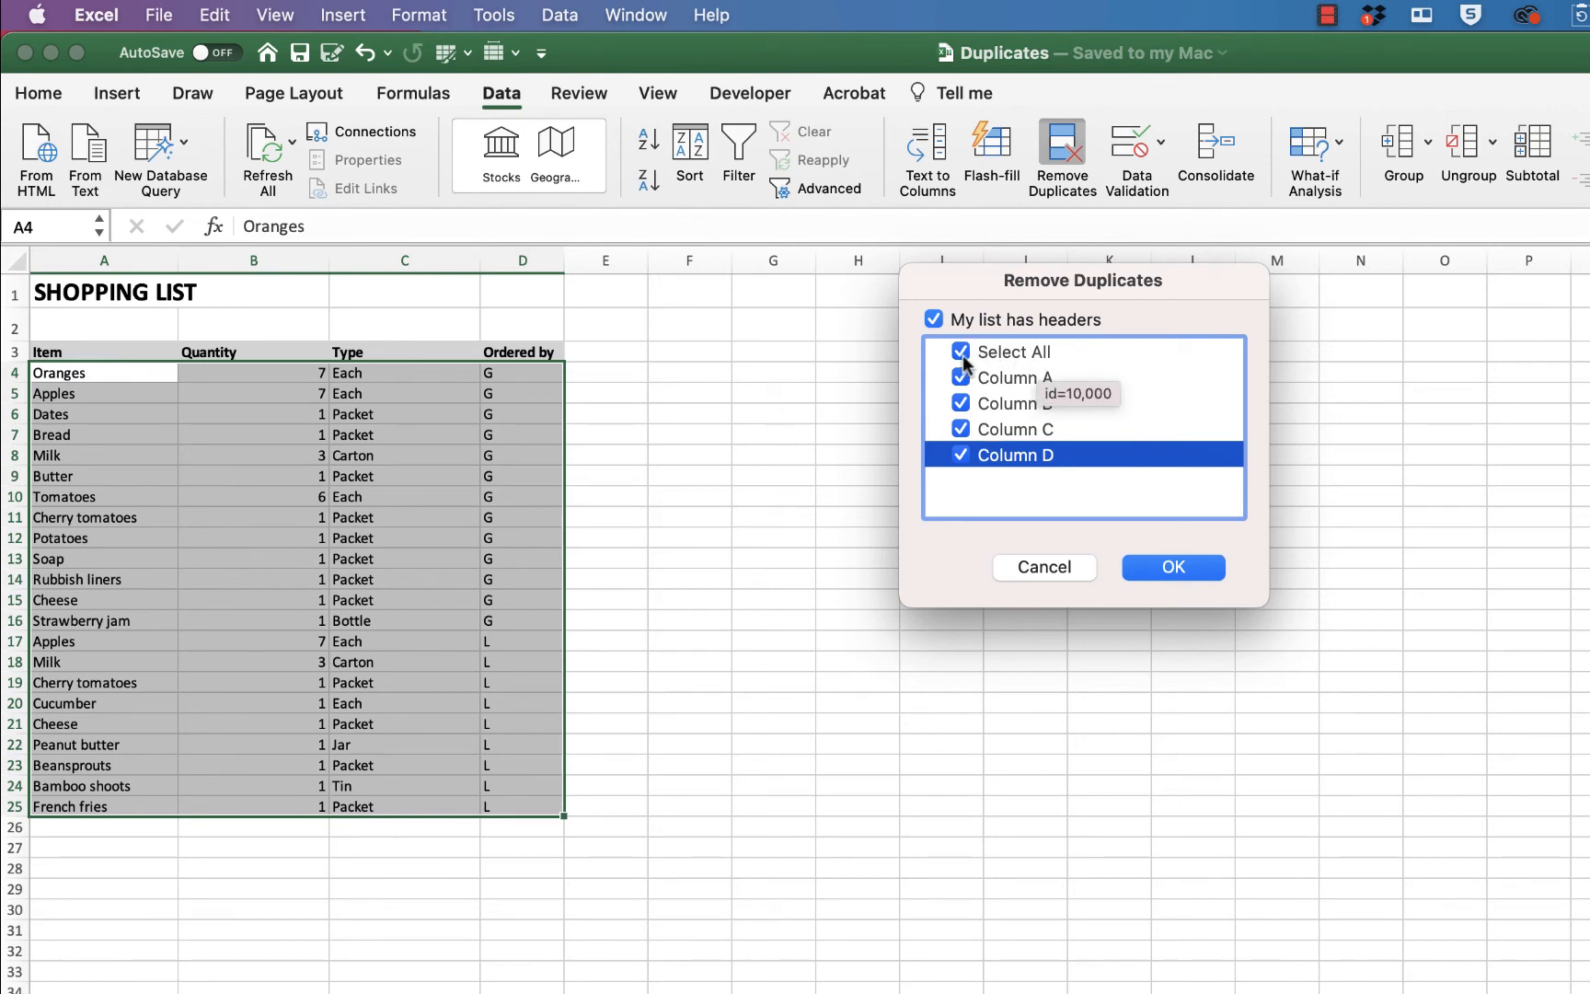
- Remove duplicates comparing only Item and Quantity columns, leaving 18 unique rows
click(959, 452)
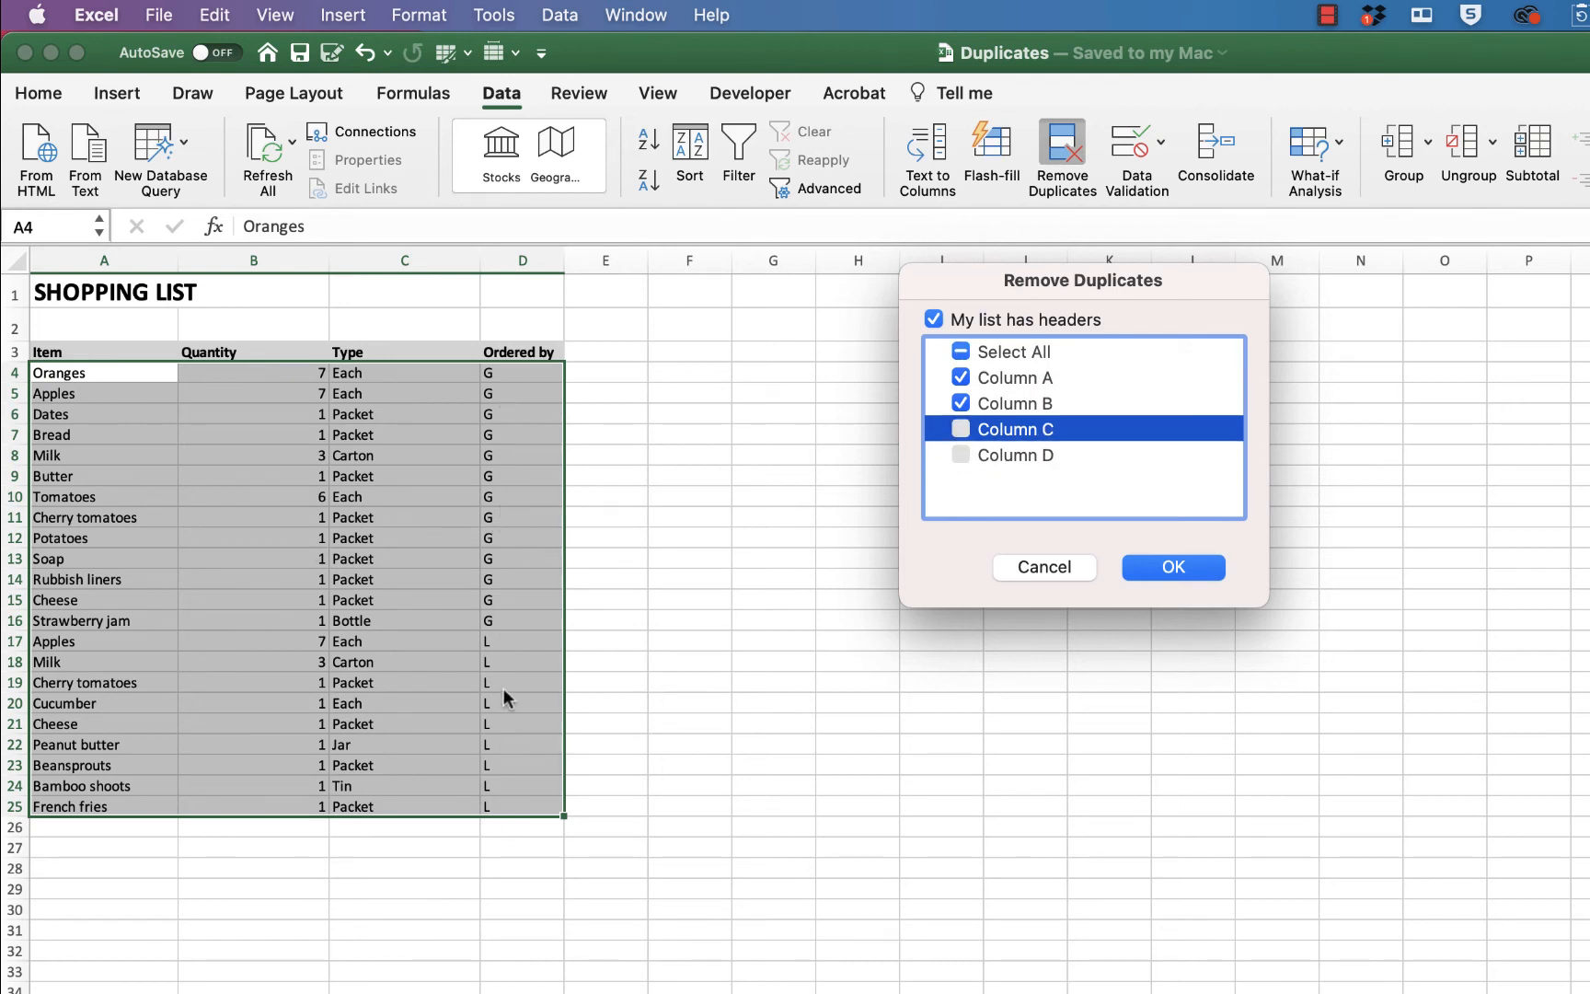
mouse_move(495, 727)
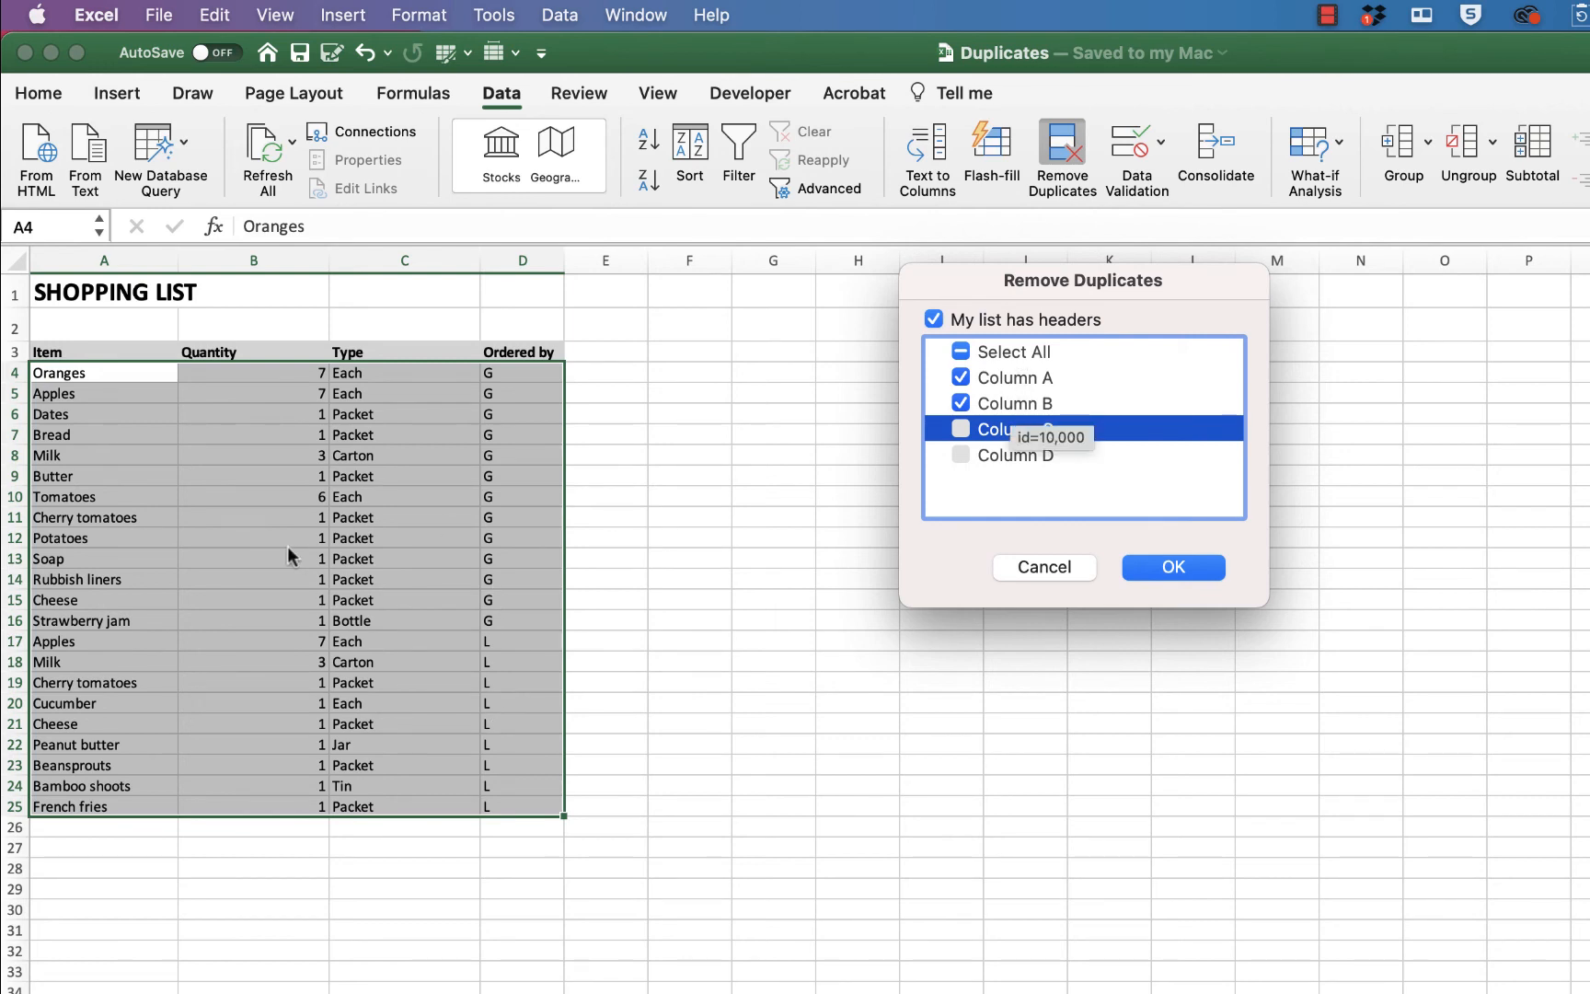
mouse_move(243, 366)
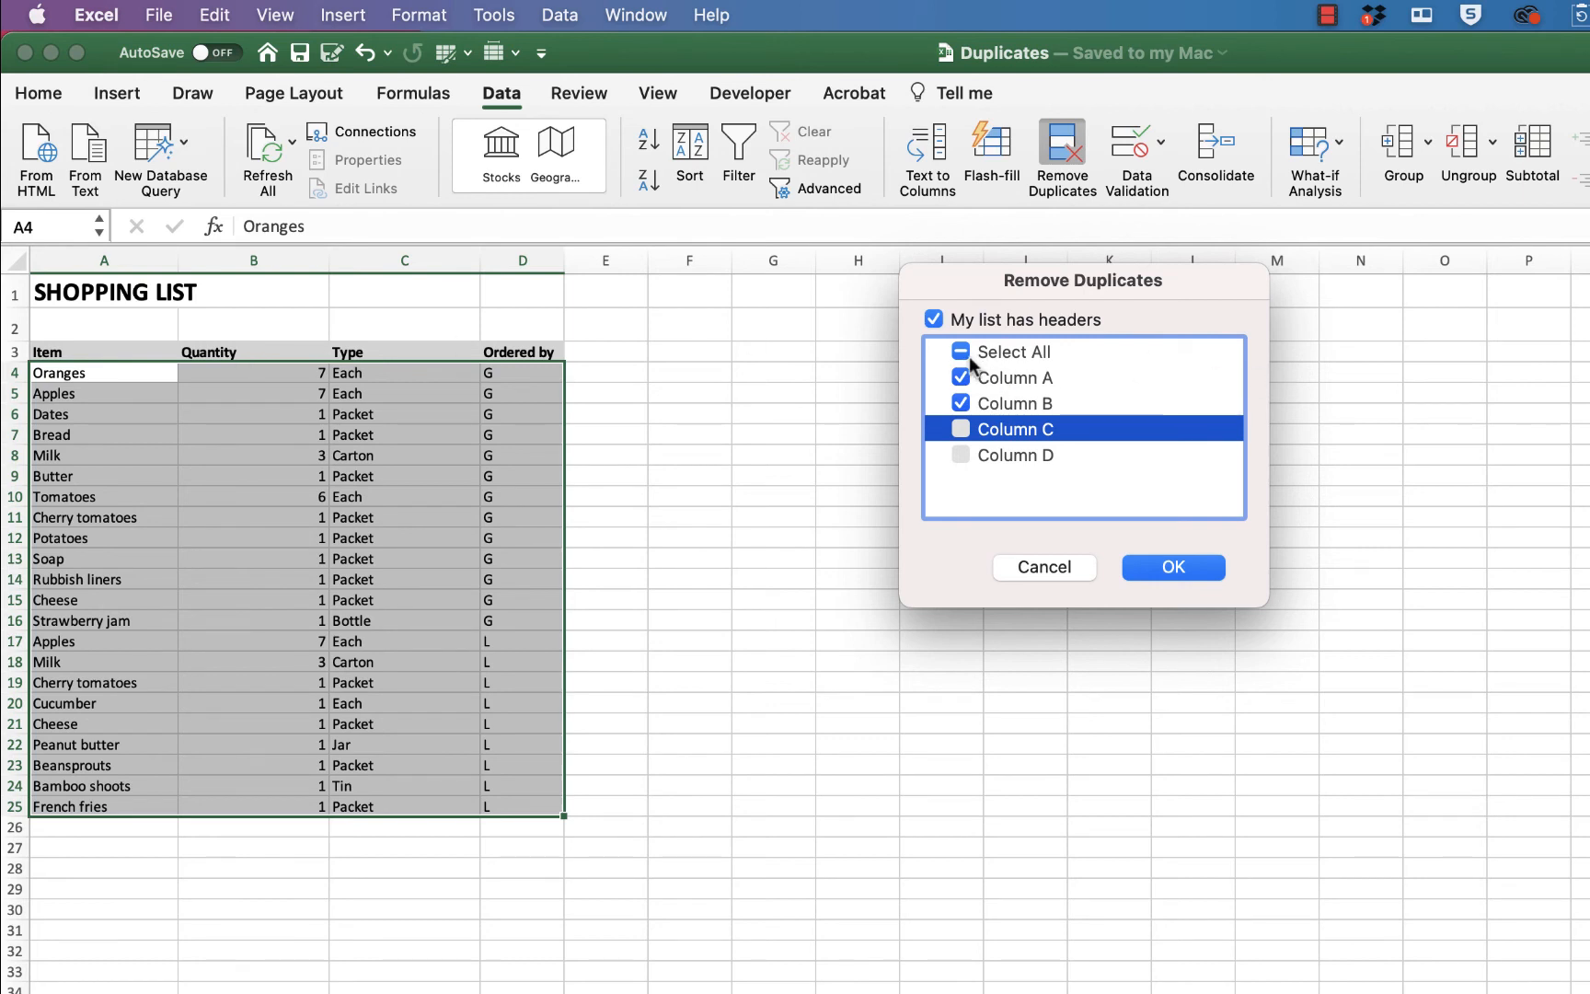
click(959, 352)
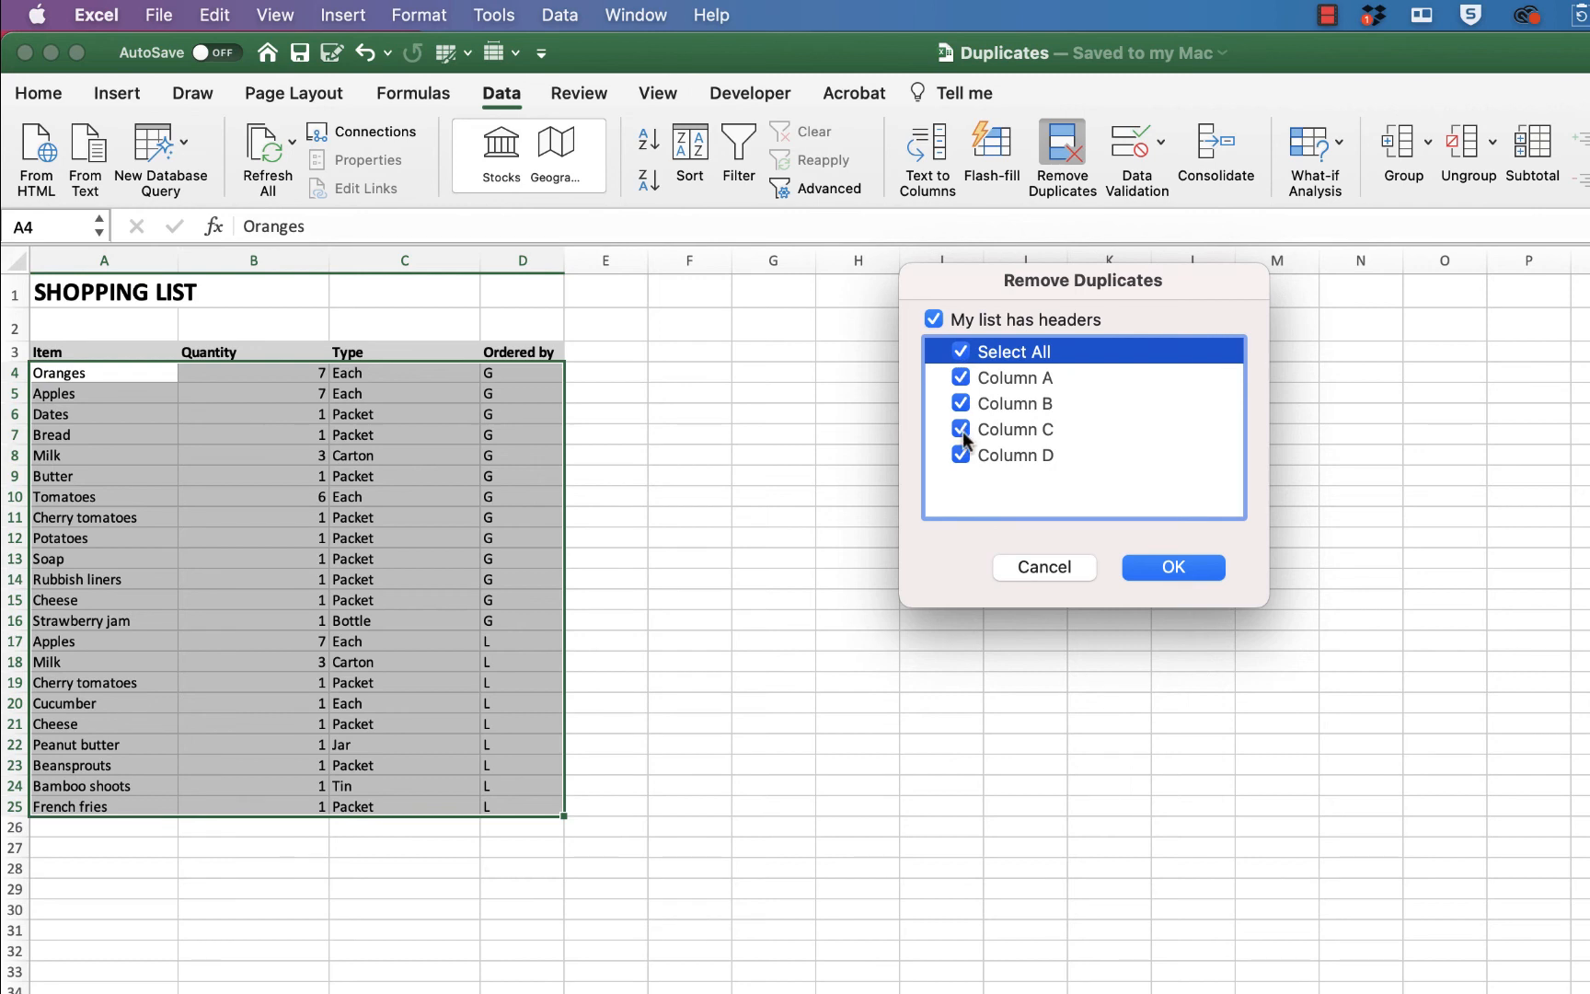
click(960, 455)
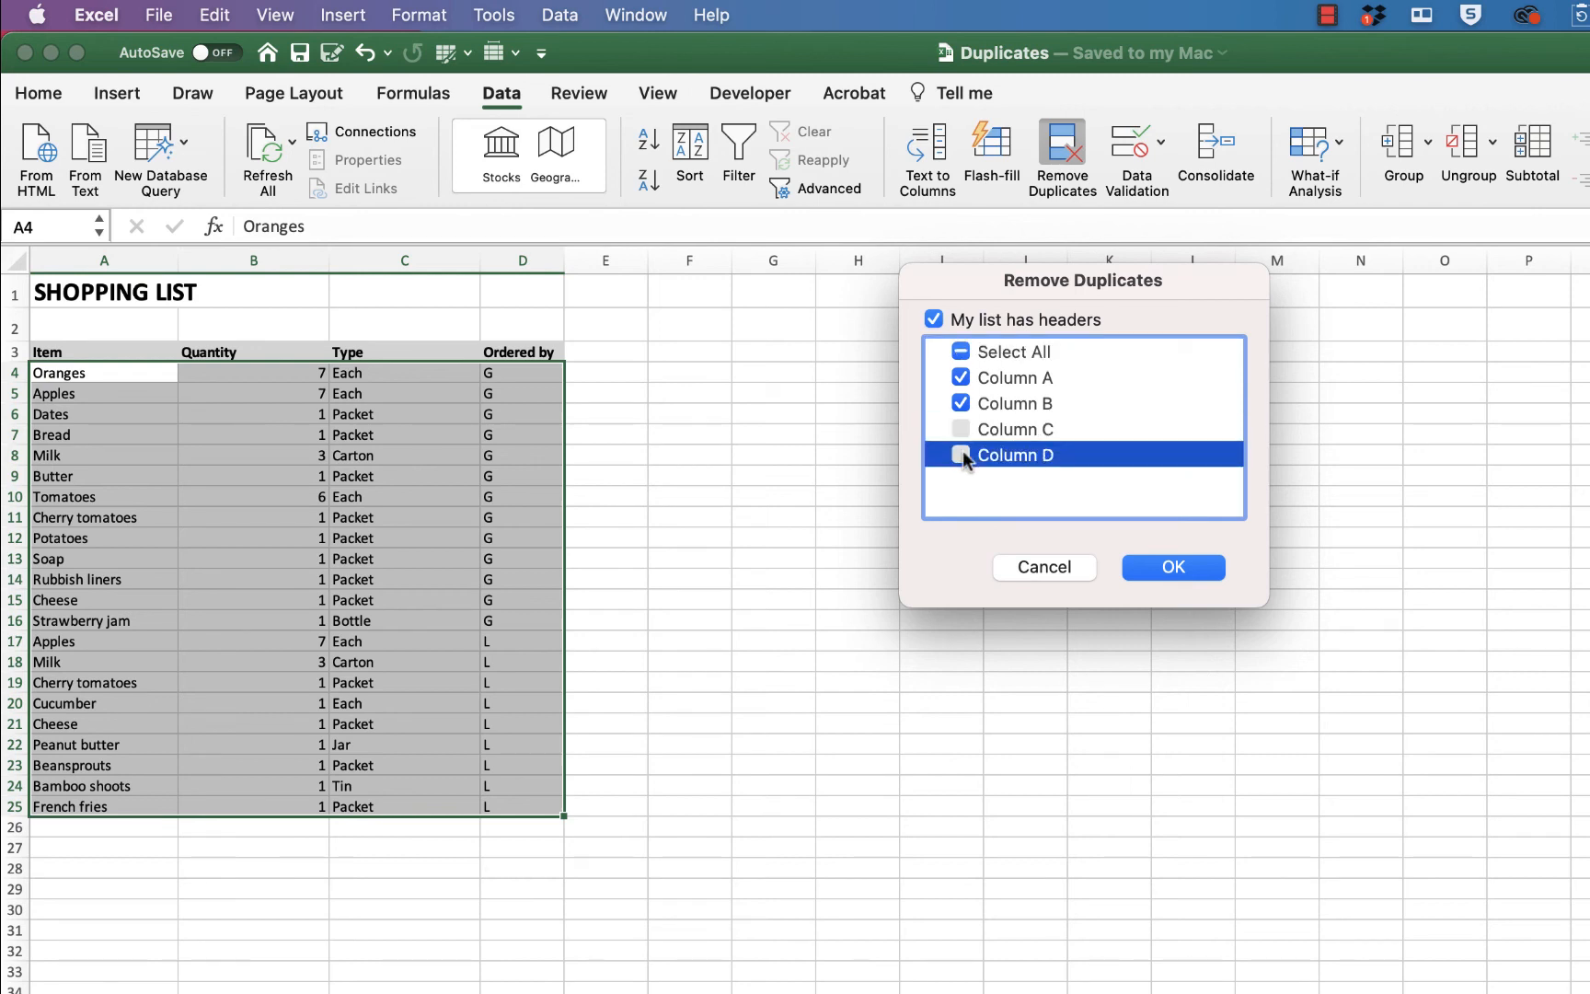
click(1173, 567)
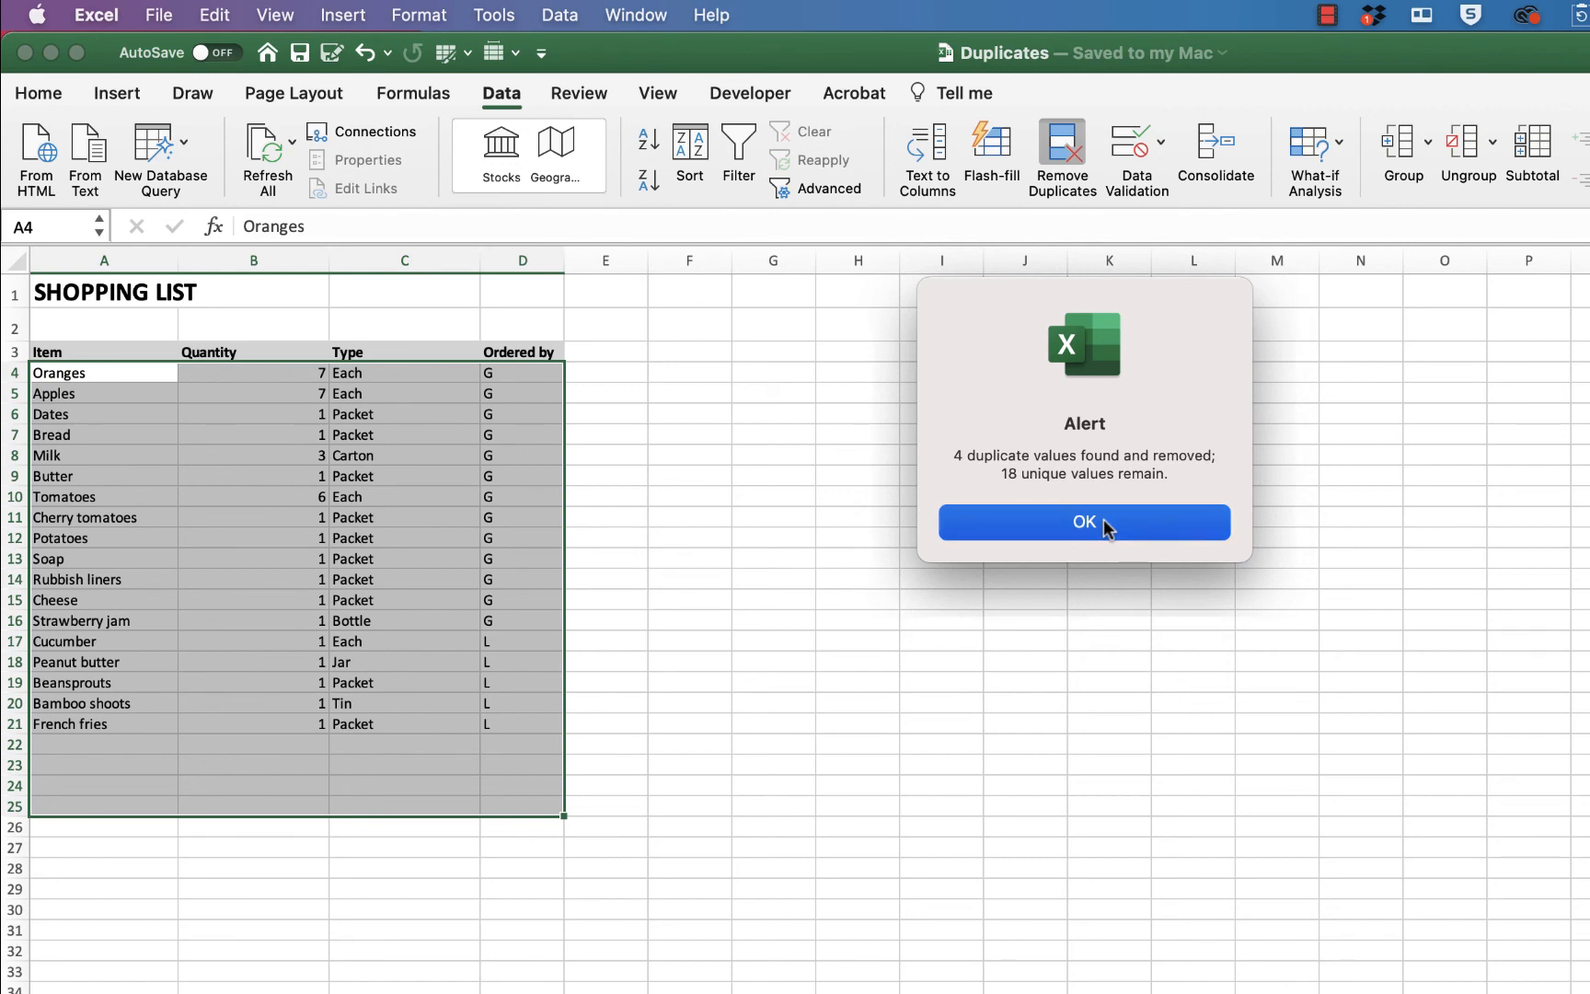
- Dismiss the 4-duplicates-removed summary and undo the removal, restoring all 22 rows
click(1082, 523)
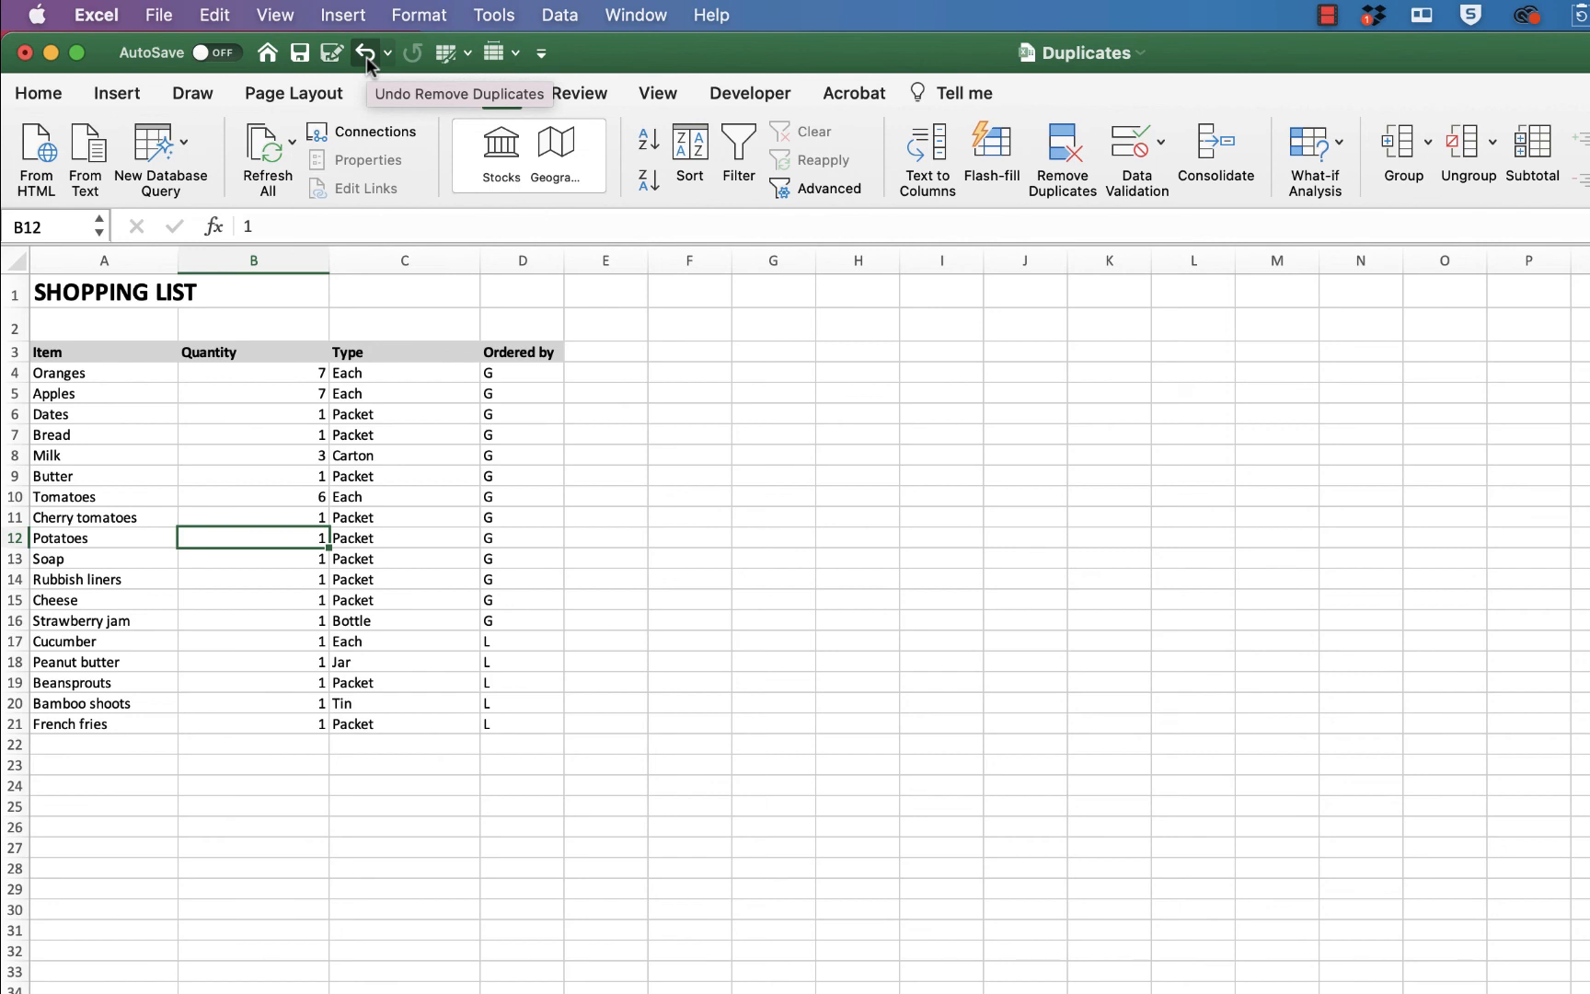
click(366, 54)
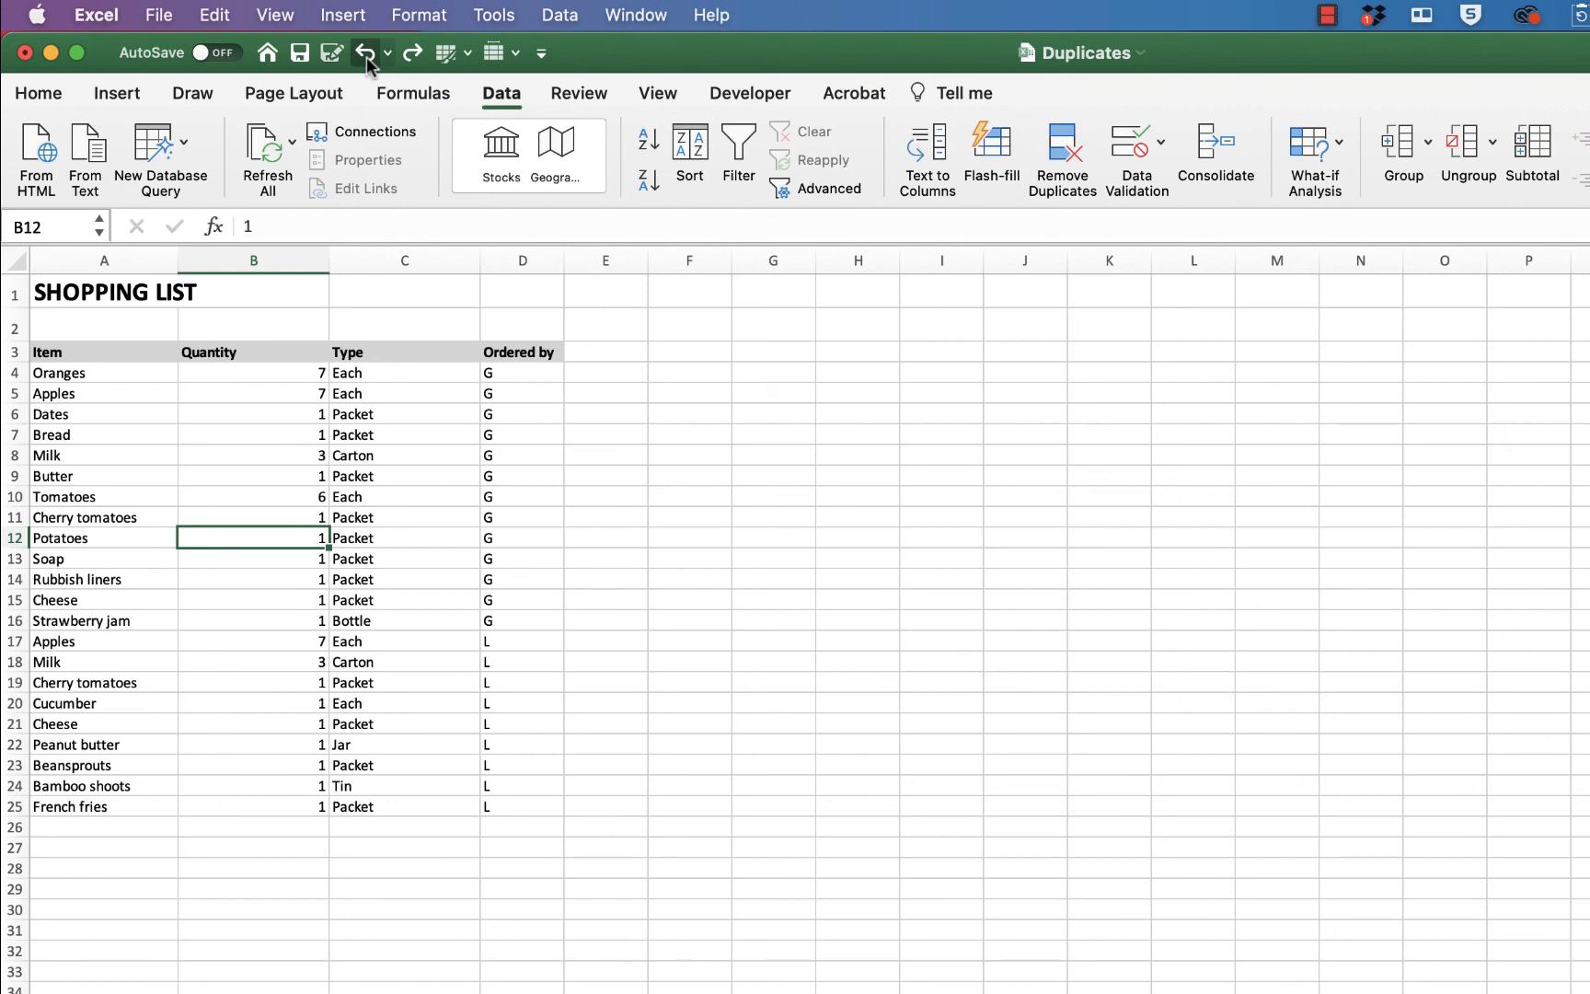